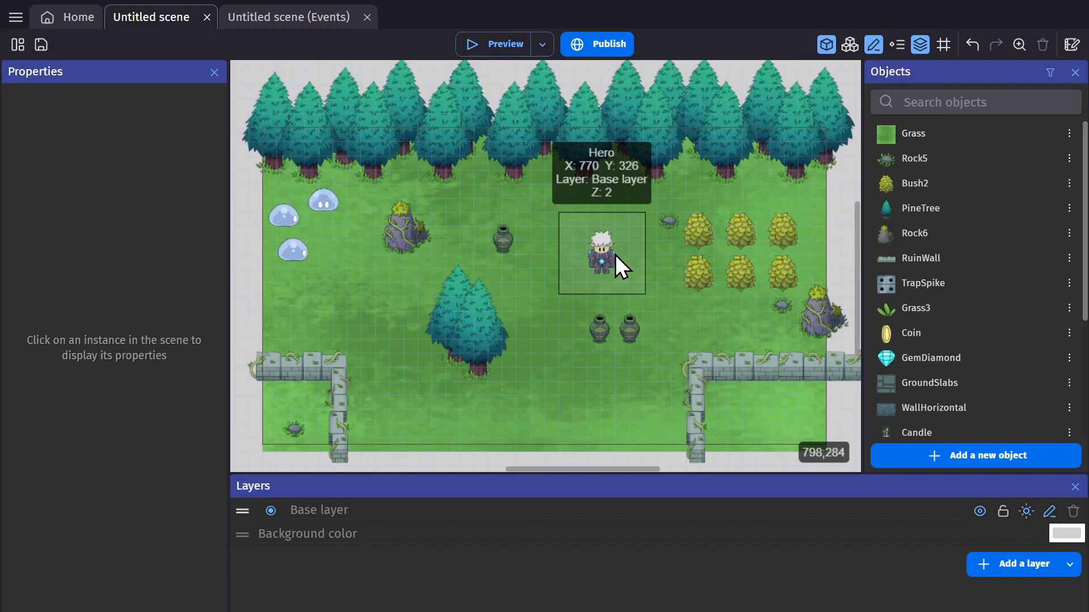
Review the Hero's top-down movement behavior and browse the behaviors that could be added.
{"action": "left_click", "coordinate": [980, 456]}
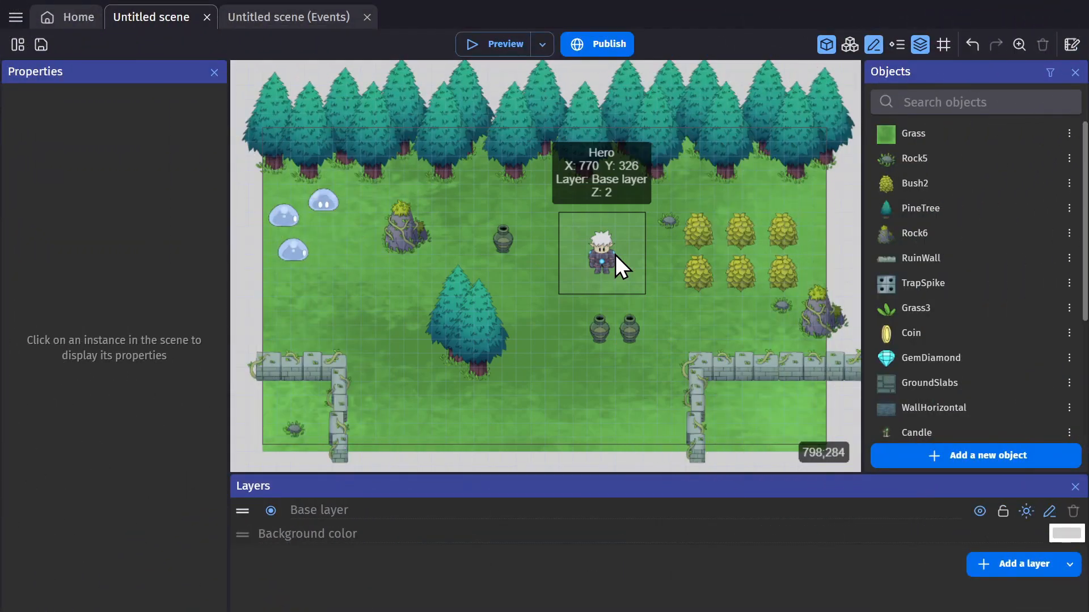
{"action": "double_click", "coordinate": [593, 253]}
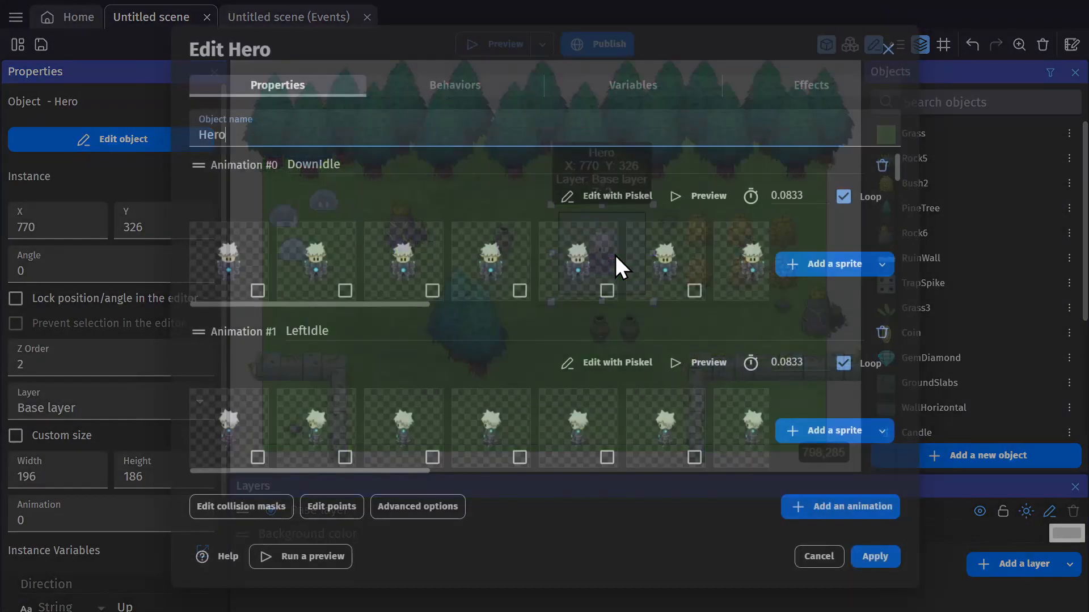
{"action": "left_click", "coordinate": [454, 85]}
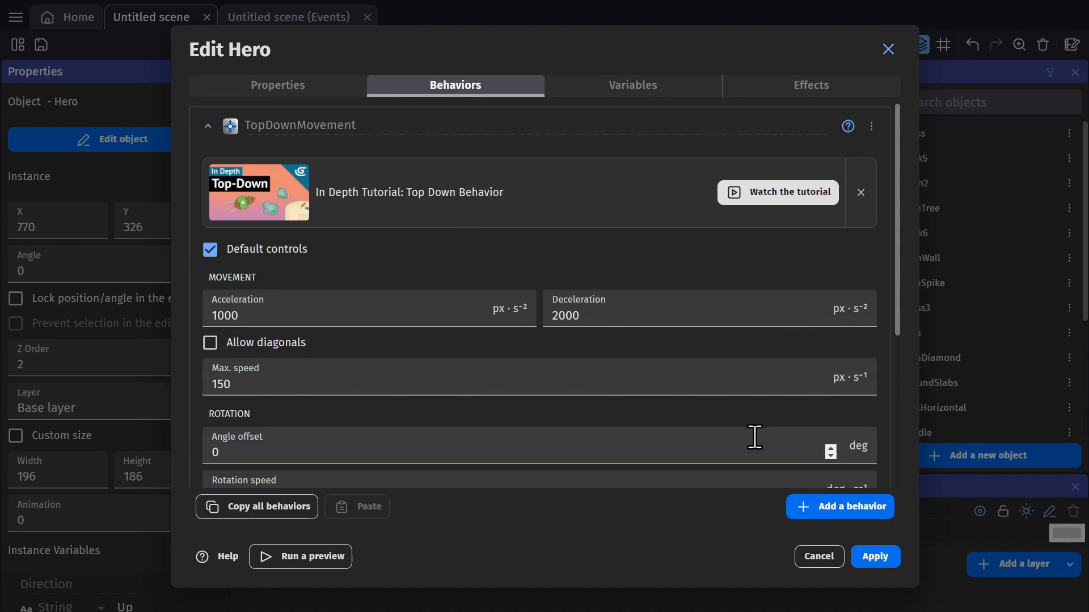
{"action": "left_click", "coordinate": [839, 507]}
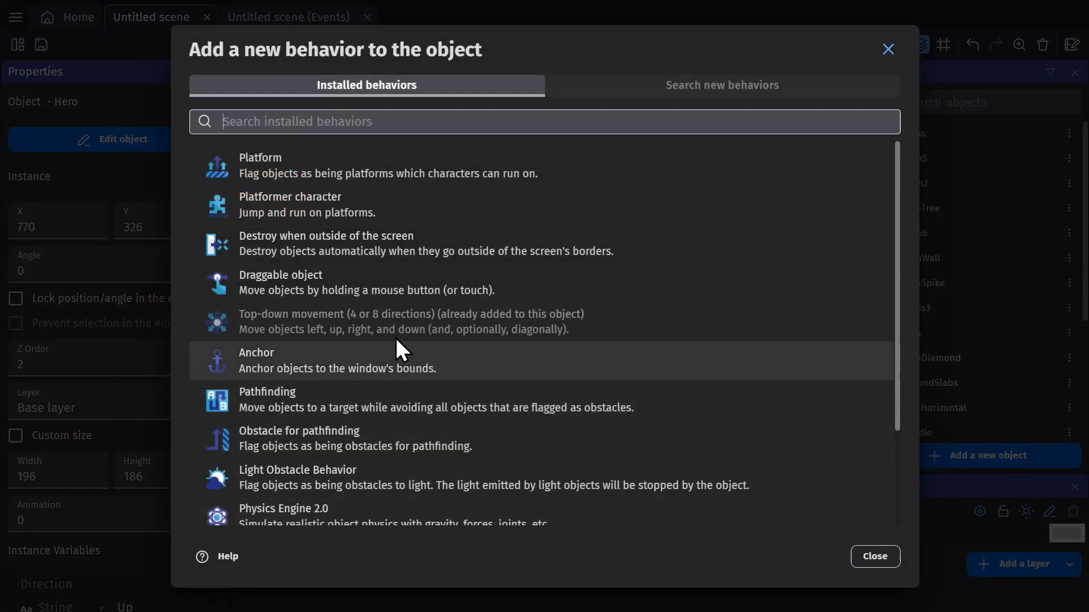
{"action": "mouse_move", "coordinate": [653, 428]}
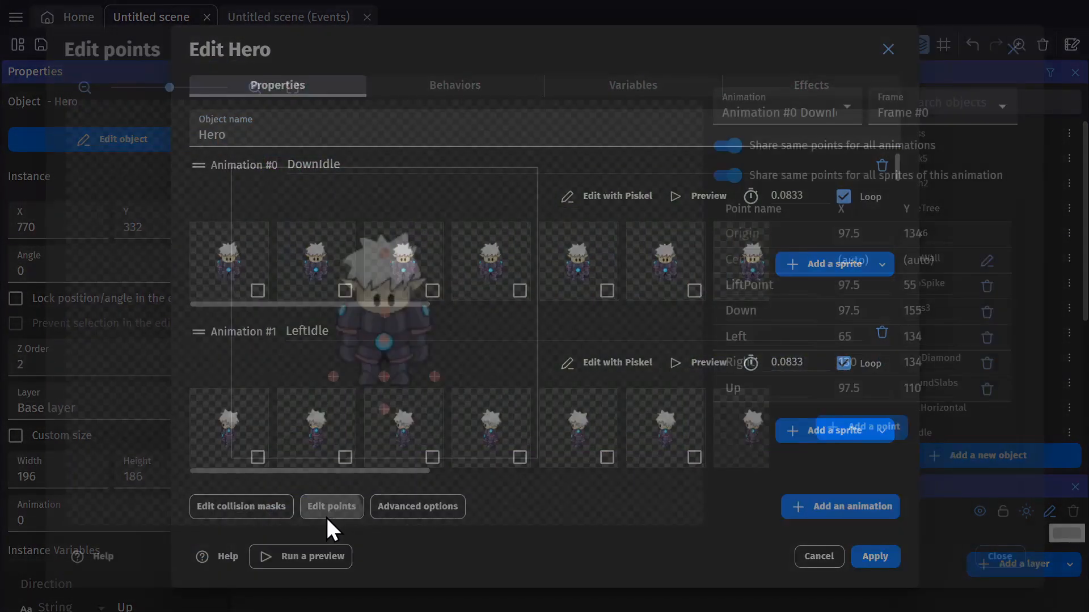
Check Bush2's origin point at 35.5, 66.5 near its base, then close the point editor.
{"action": "left_click", "coordinate": [331, 506]}
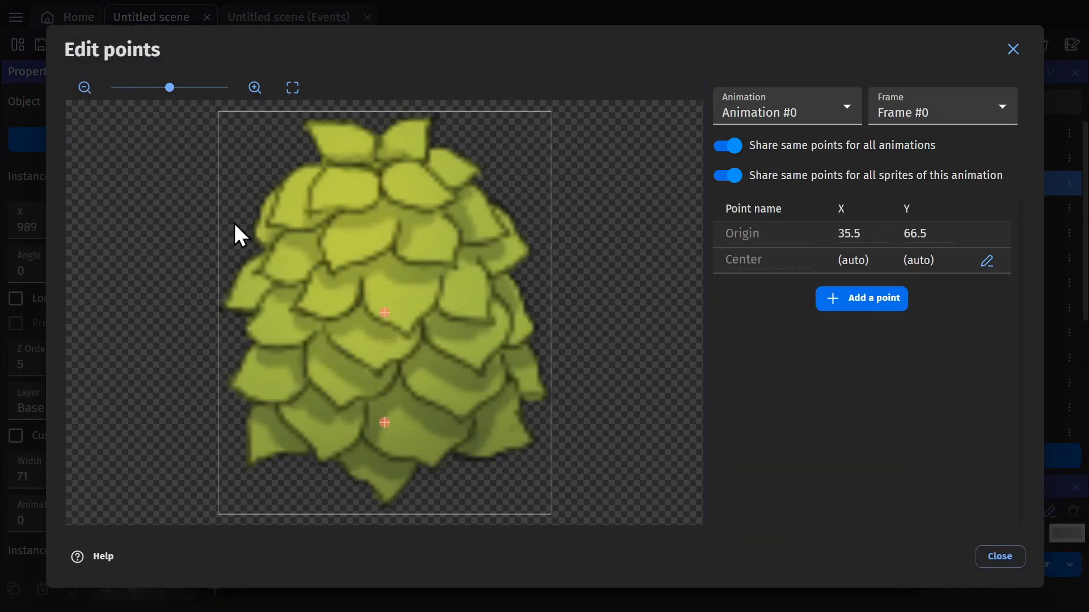
{"action": "mouse_move", "coordinate": [395, 445]}
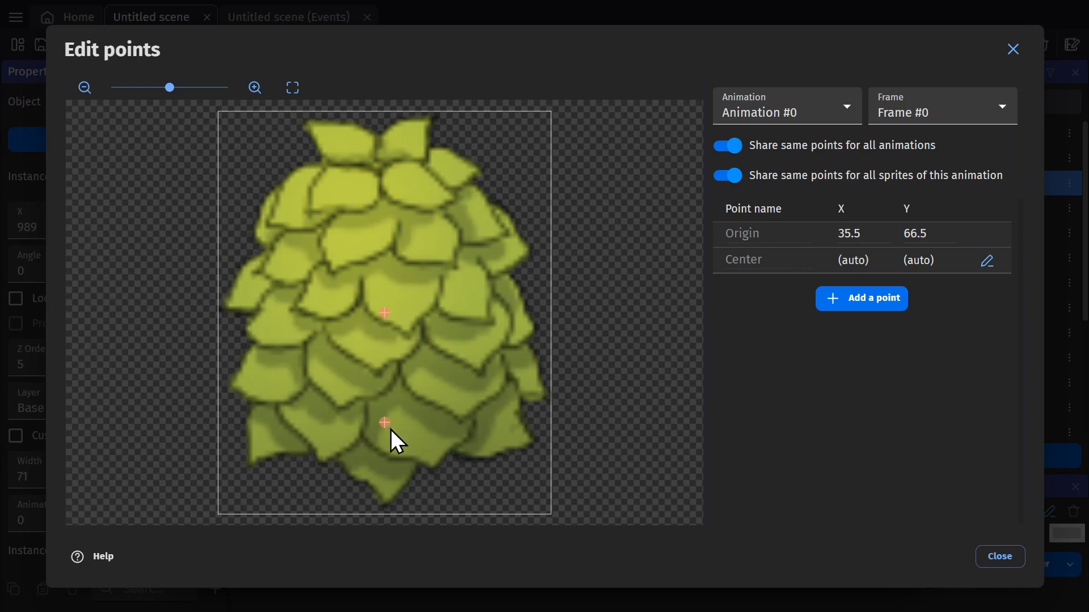
{"action": "left_click", "coordinate": [998, 556]}
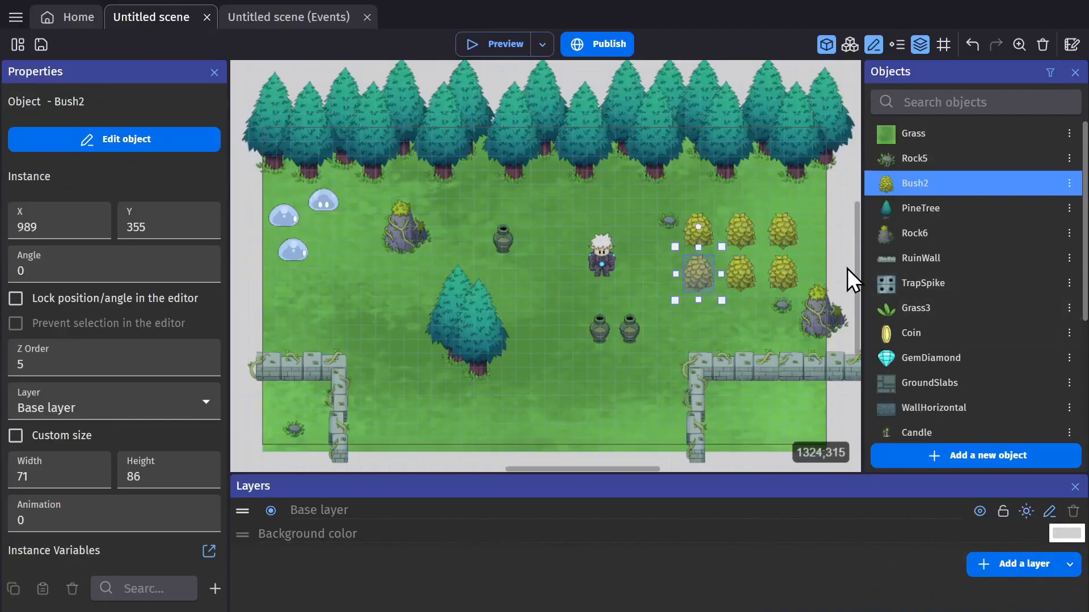
Switch to the scene's event sheet to inspect the Environment.Y() z-order action.
{"action": "left_click", "coordinate": [848, 44]}
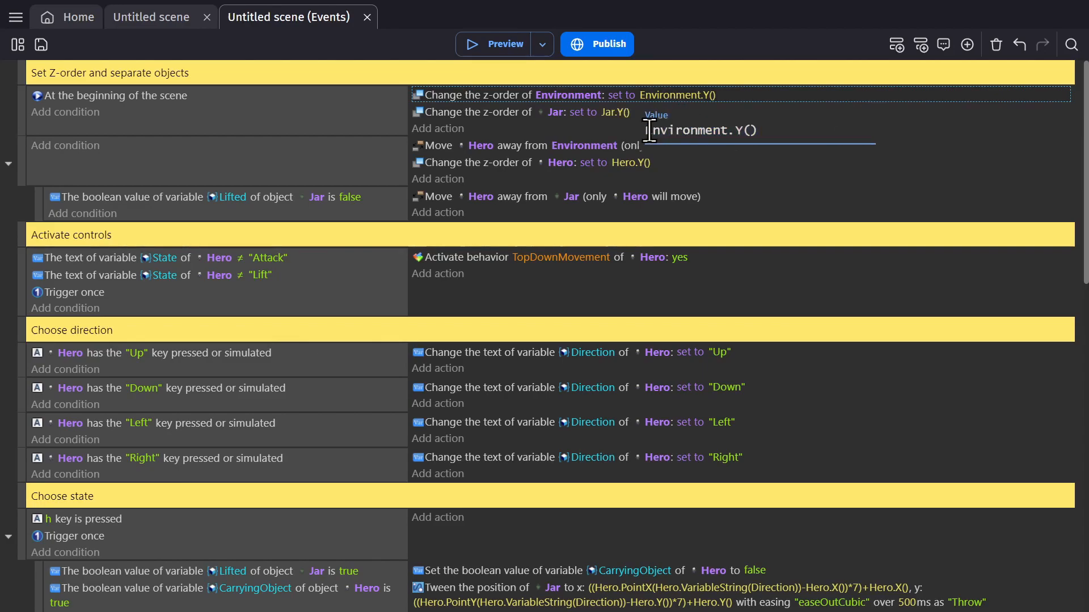
Inspect the Hero z-order action's Hero.Y() expression, then return to the scene layout.
{"action": "double_click", "coordinate": [748, 131]}
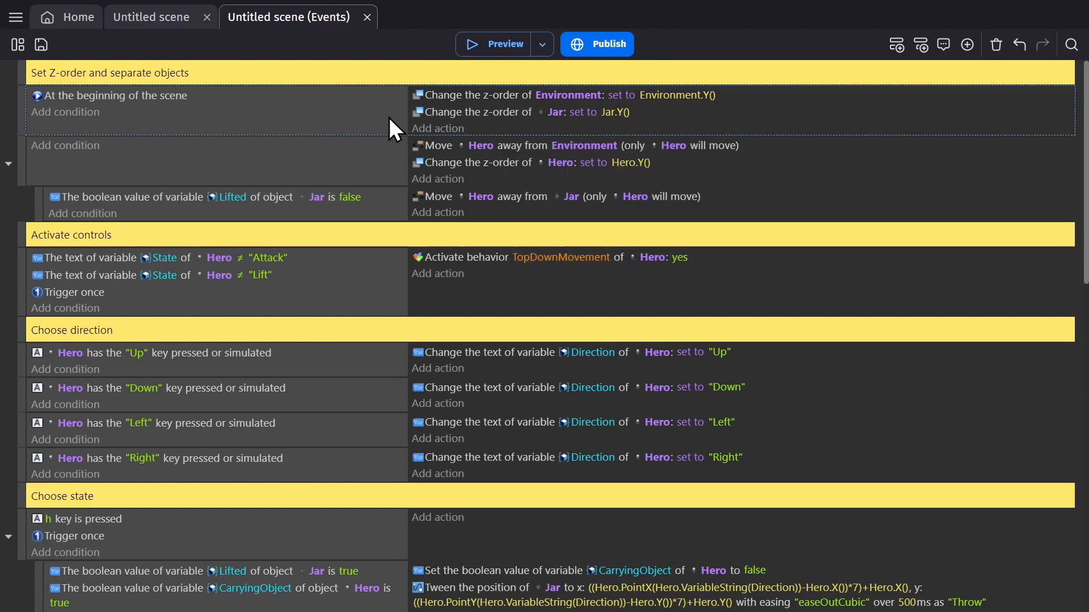
{"action": "mouse_move", "coordinate": [391, 144]}
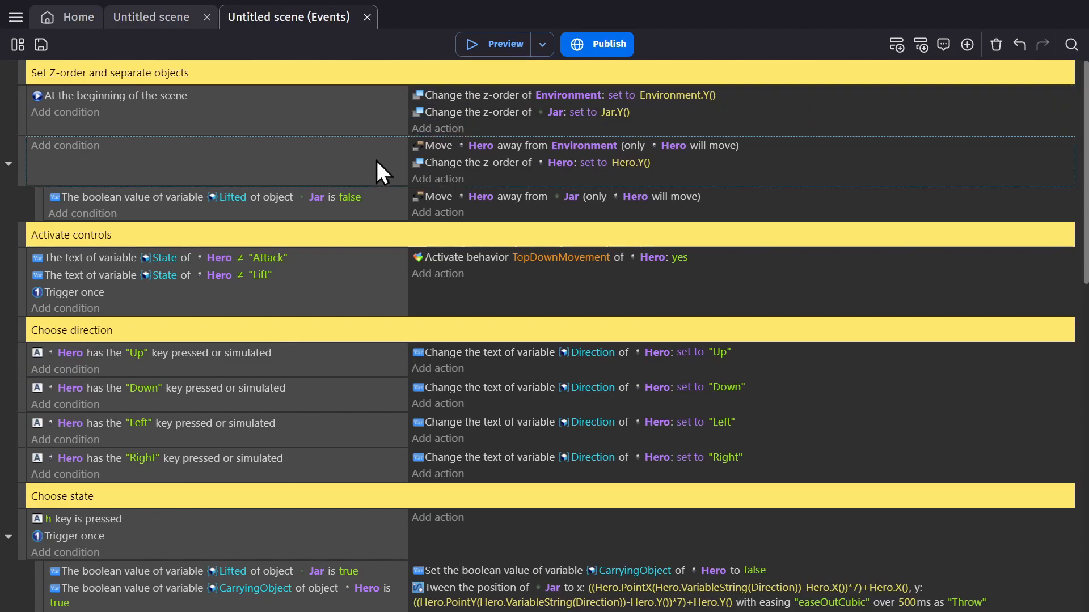
{"action": "mouse_move", "coordinate": [451, 177]}
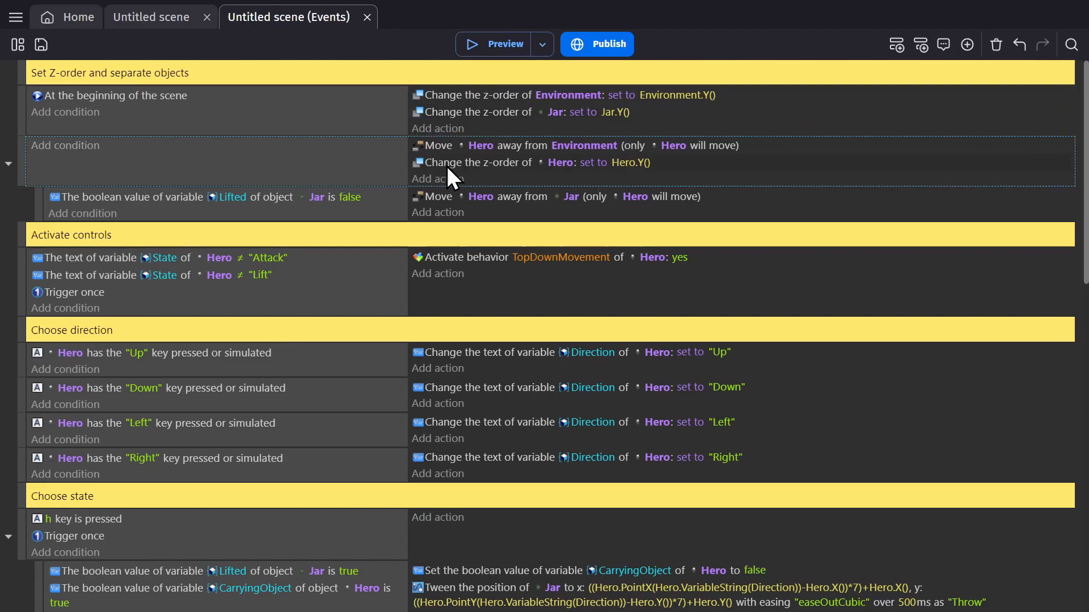
{"action": "left_click", "coordinate": [623, 162]}
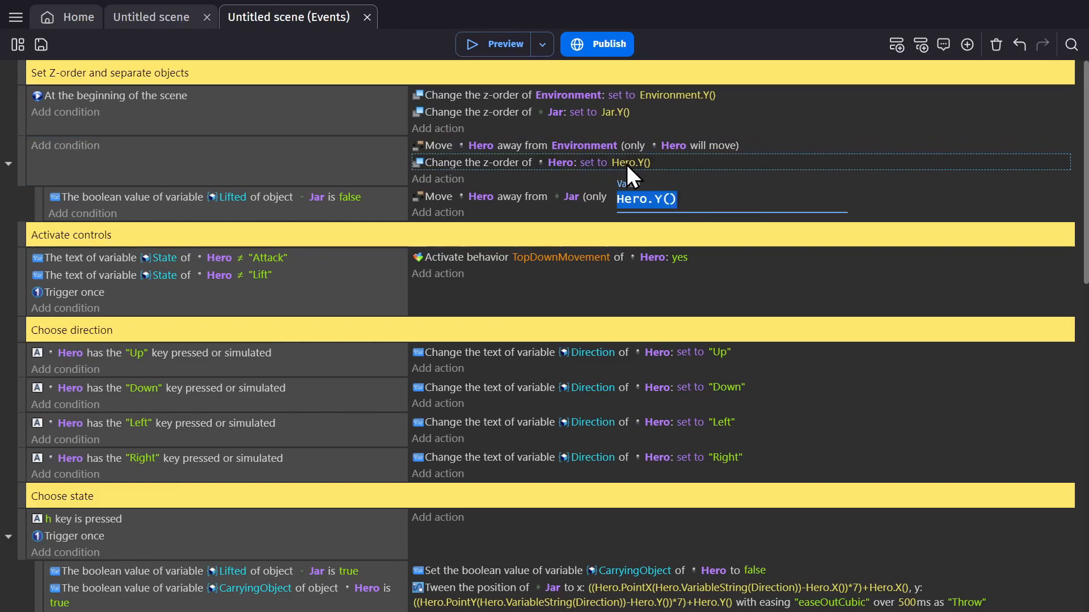
{"action": "left_click", "coordinate": [650, 199]}
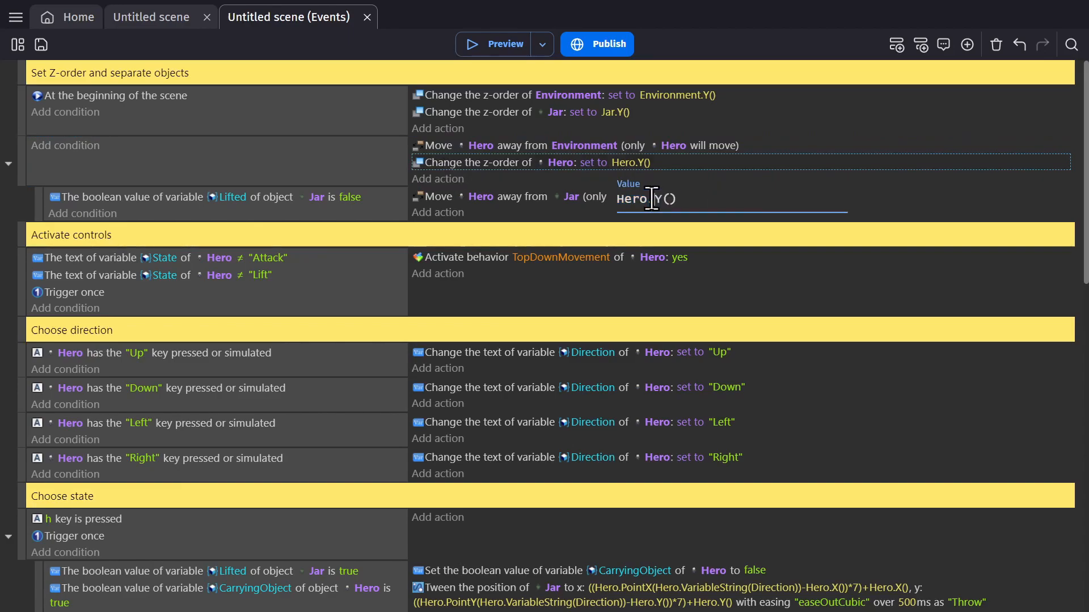
{"action": "left_click", "coordinate": [150, 17]}
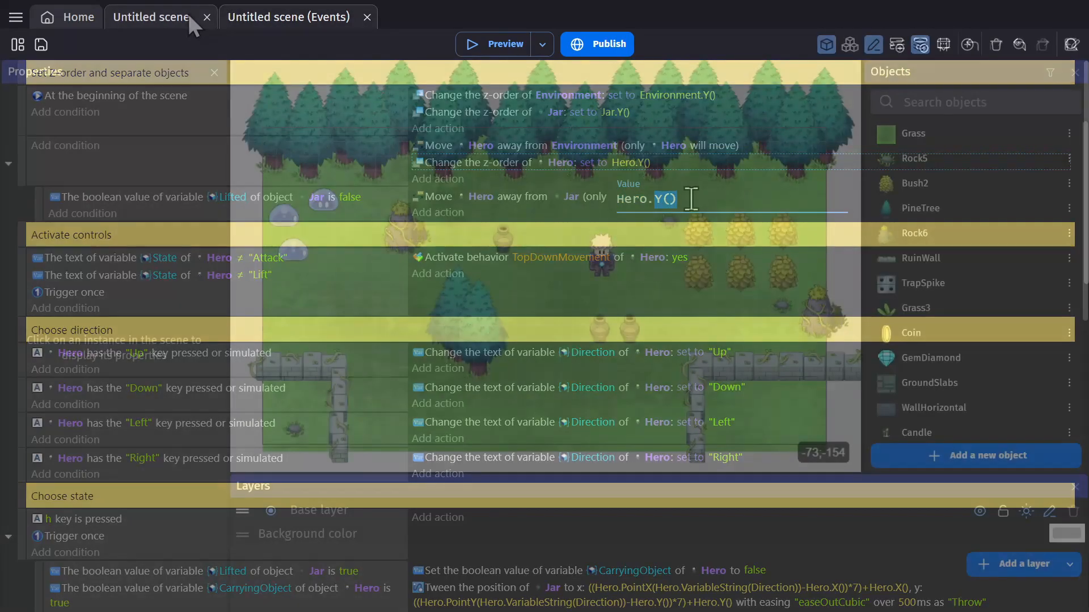
Open PineTree's collision mask, a quadrilateral covering the trunk from 40,180 to 100,235.
{"action": "double_click", "coordinate": [914, 207]}
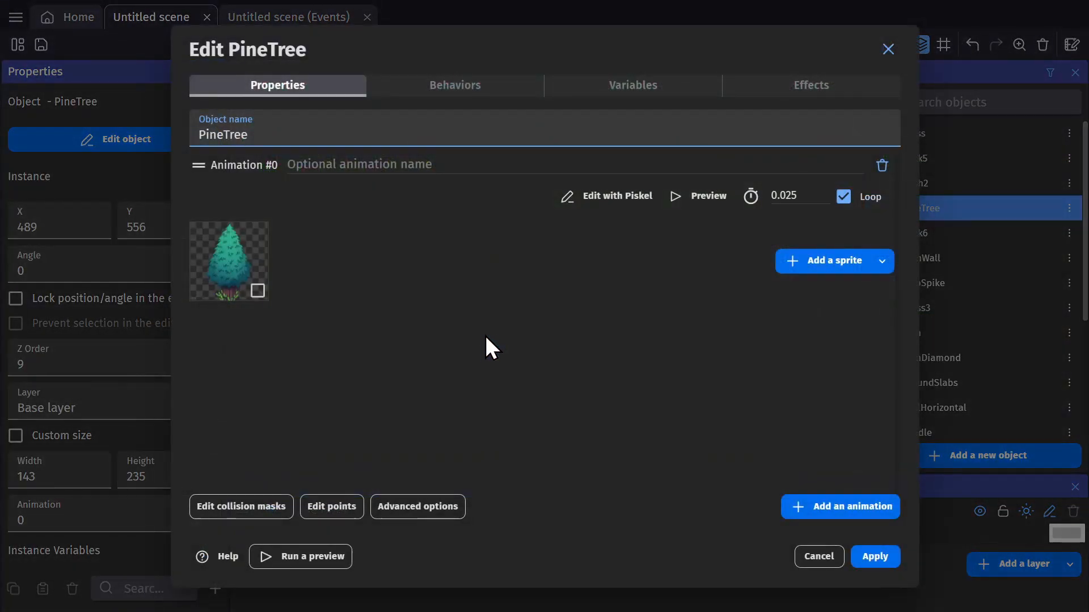
{"action": "left_click", "coordinate": [240, 505]}
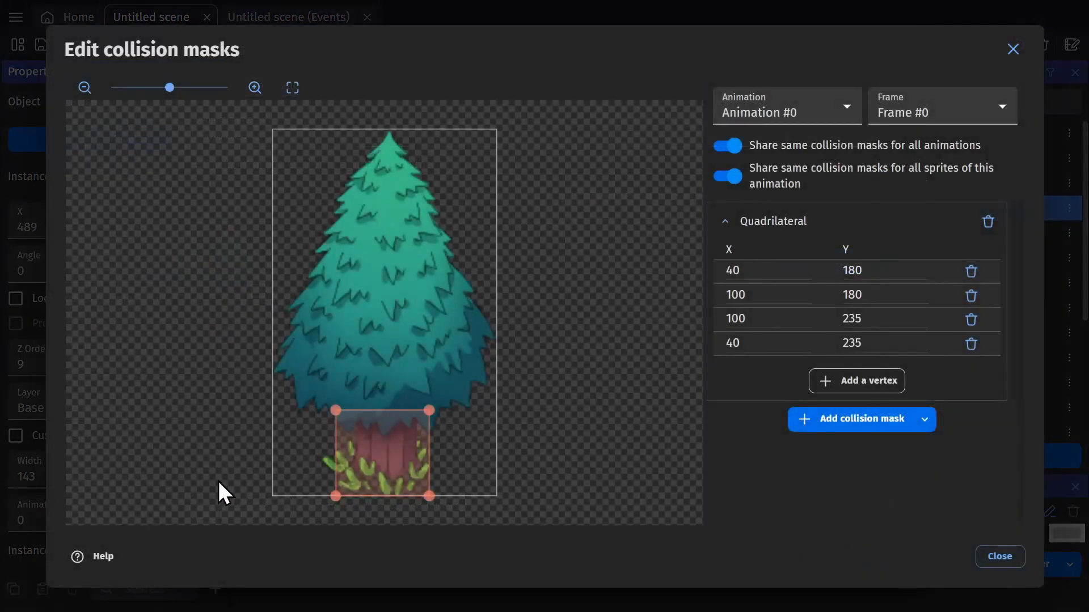
{"action": "mouse_move", "coordinate": [397, 196]}
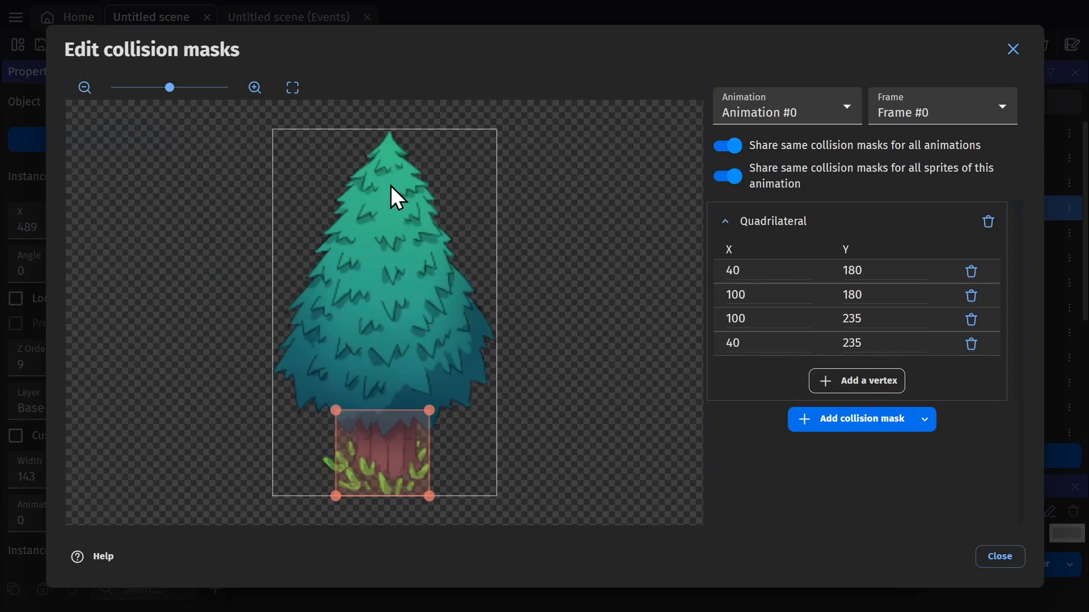
{"action": "mouse_move", "coordinate": [680, 380]}
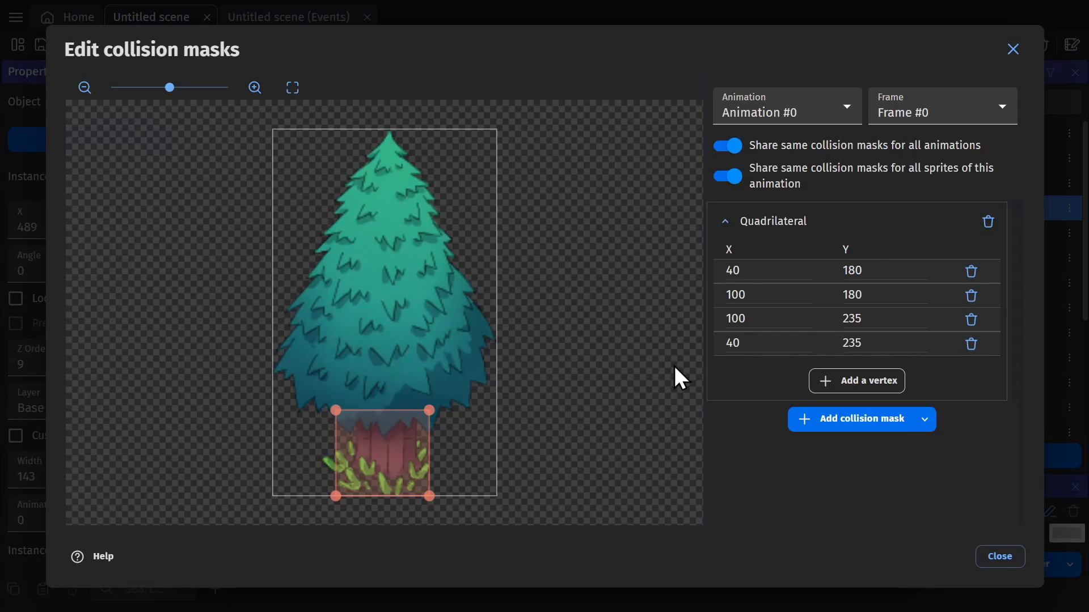
{"action": "mouse_move", "coordinate": [860, 418]}
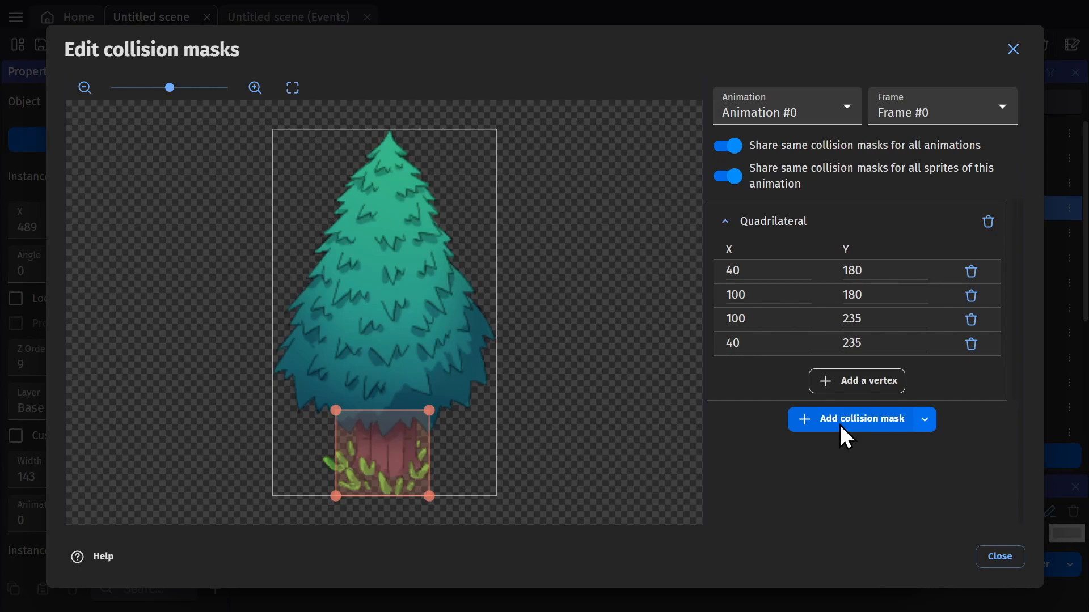
{"action": "mouse_move", "coordinate": [327, 209]}
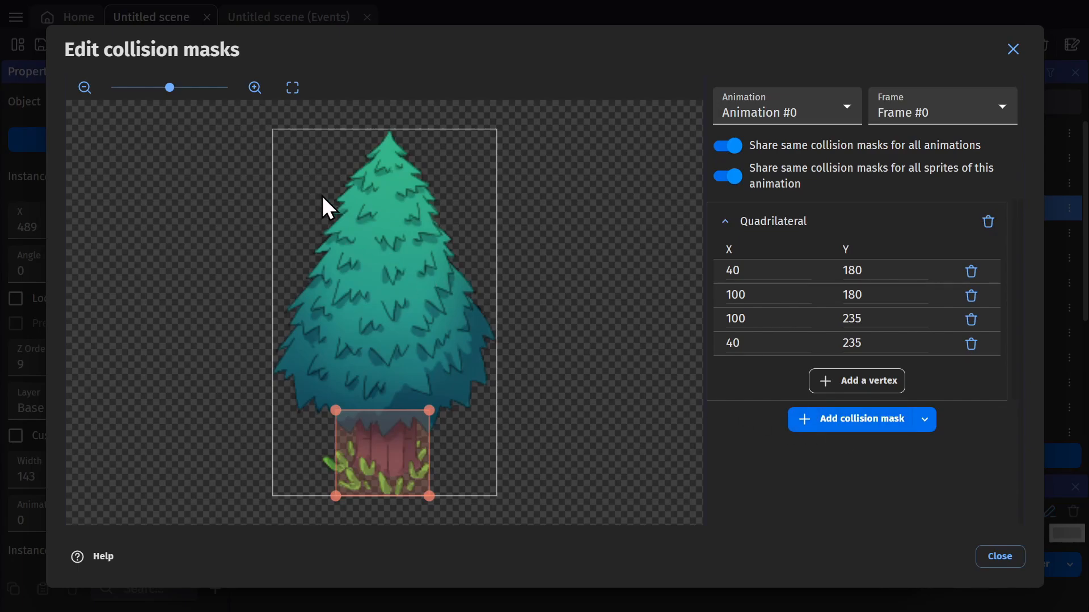
{"action": "mouse_move", "coordinate": [529, 146]}
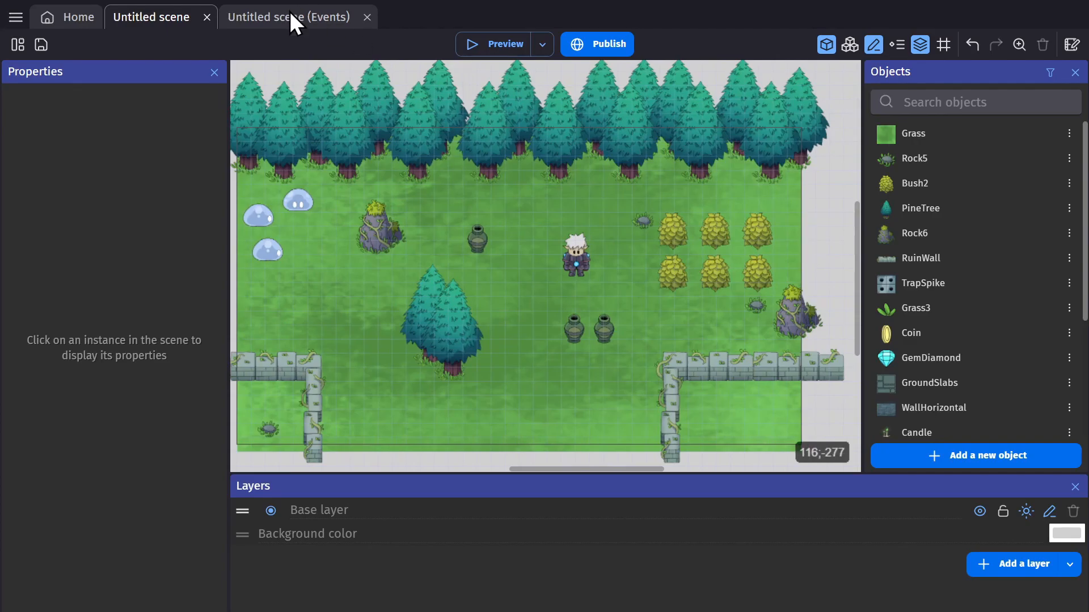
Review the Separate objects actions with Environment and the Jar not-lifted condition.
{"action": "left_click", "coordinate": [287, 17]}
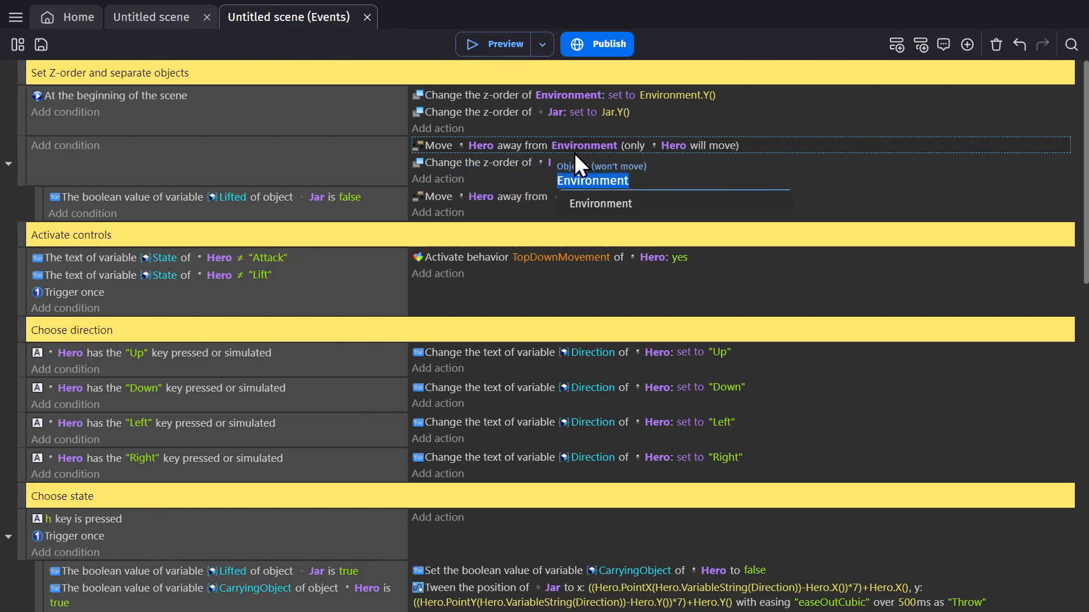
{"action": "left_click", "coordinate": [592, 180]}
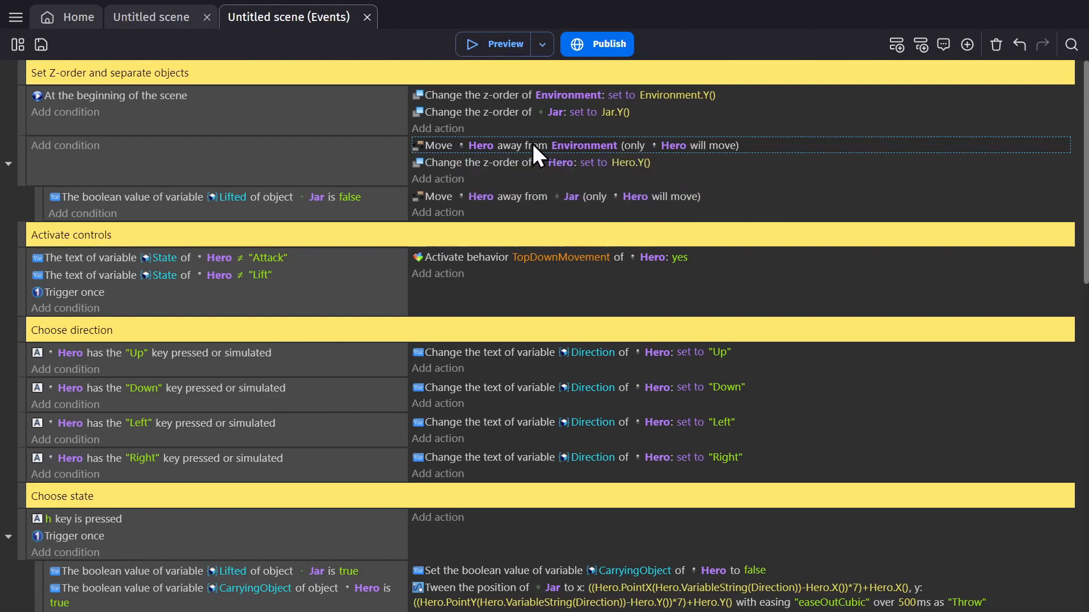
{"action": "mouse_move", "coordinate": [656, 150]}
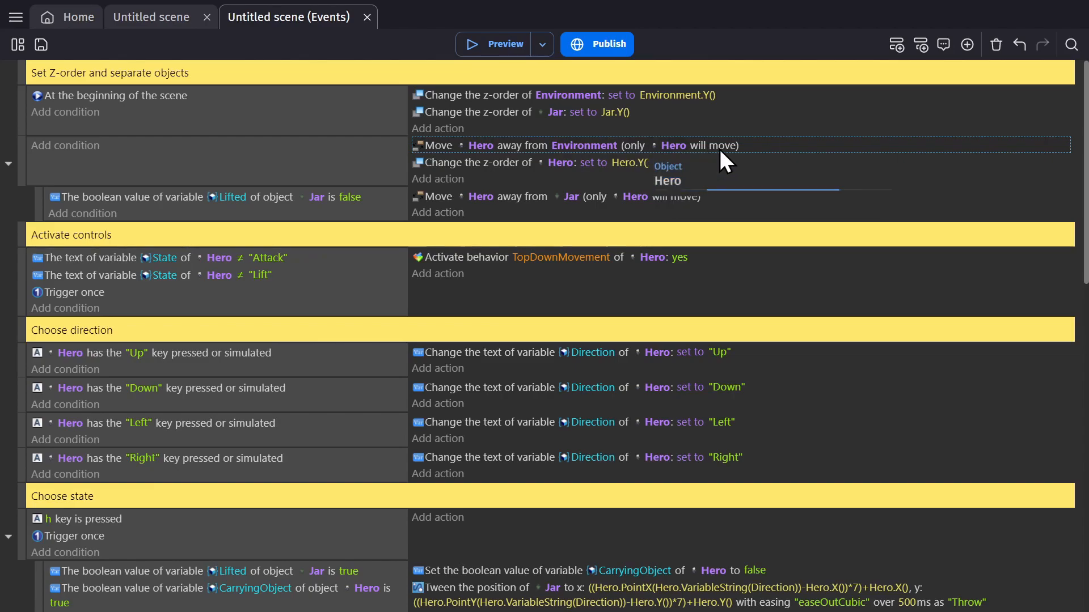
{"action": "mouse_move", "coordinate": [295, 223]}
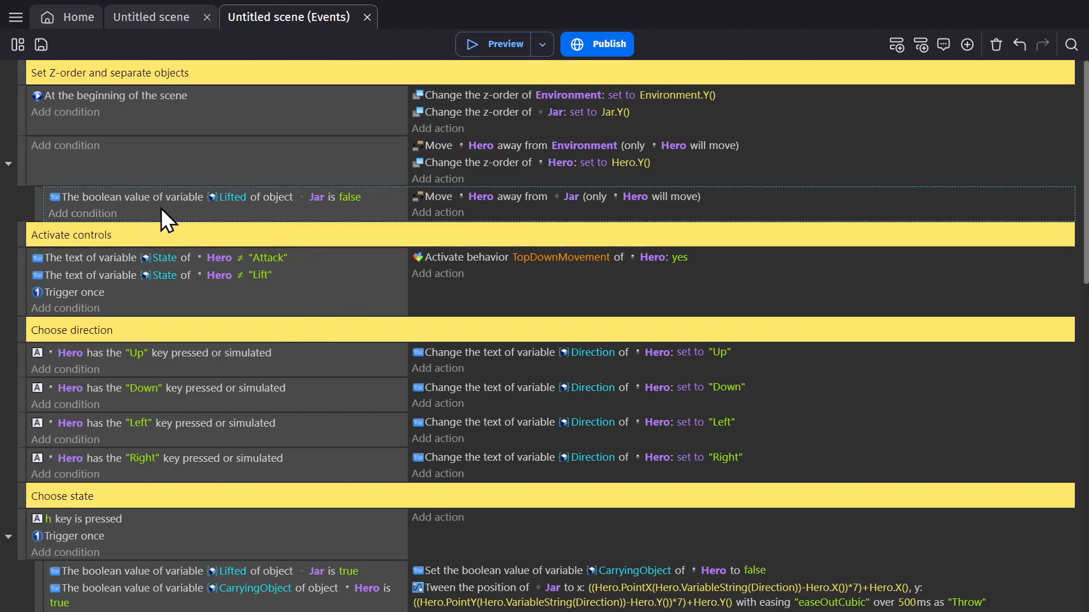
{"action": "mouse_move", "coordinate": [187, 223]}
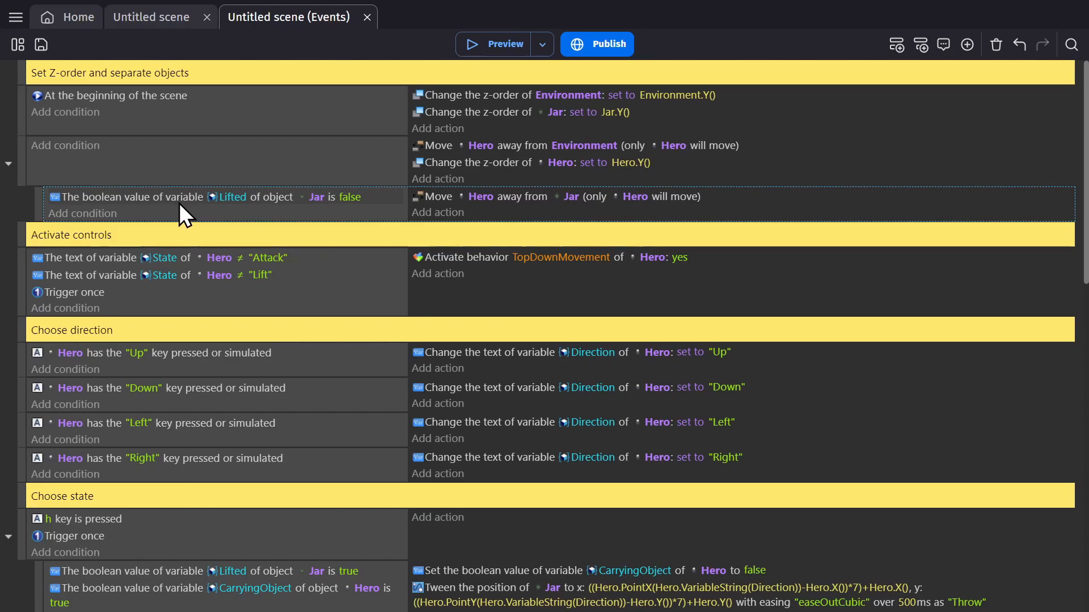
{"action": "left_click", "coordinate": [503, 44]}
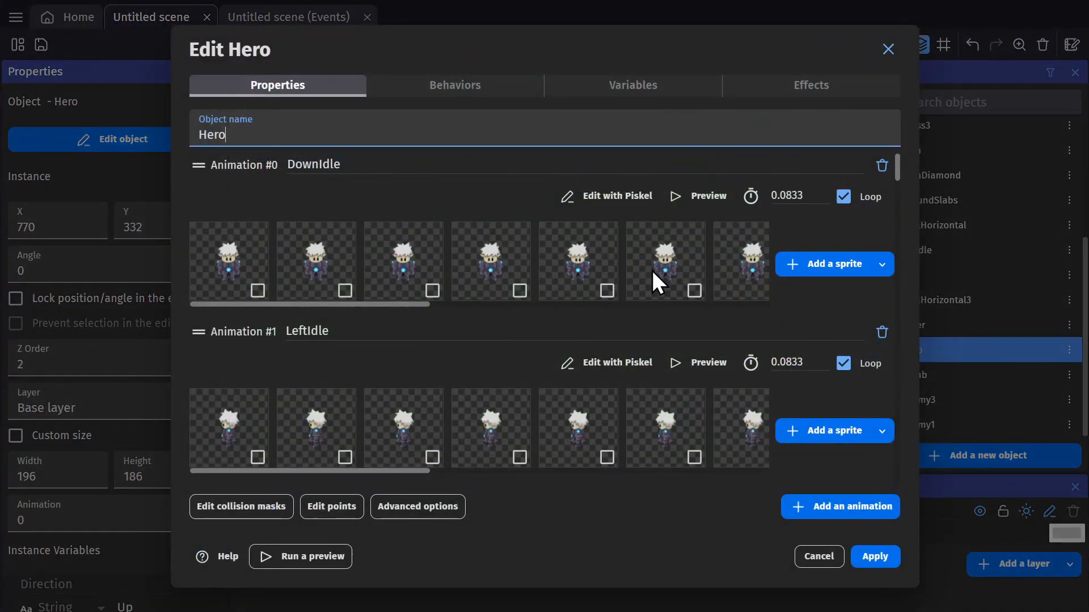
{"action": "left_click", "coordinate": [632, 85]}
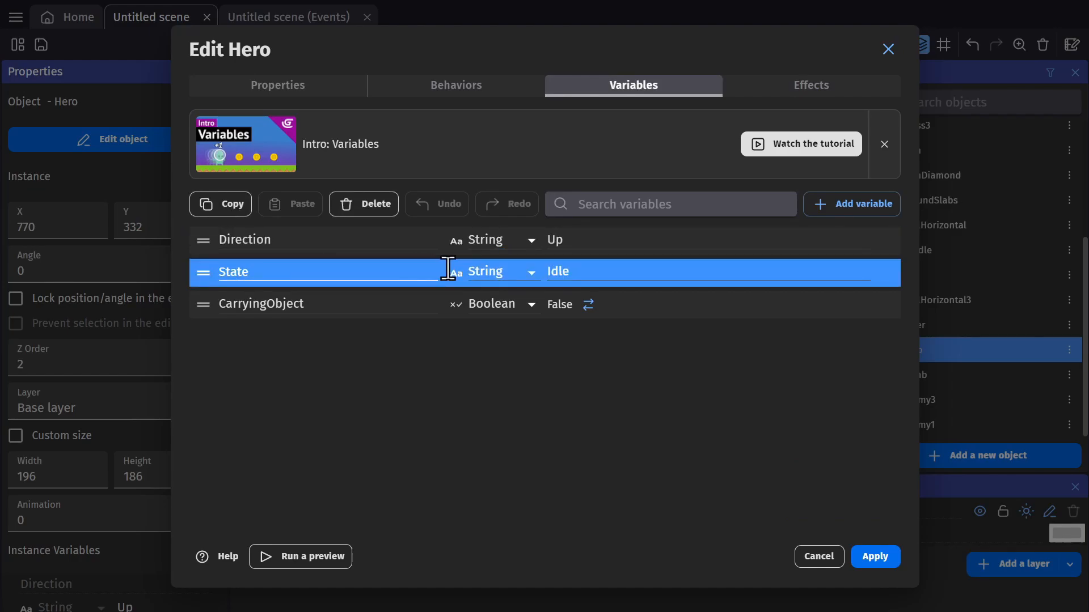
{"action": "left_click", "coordinate": [493, 271]}
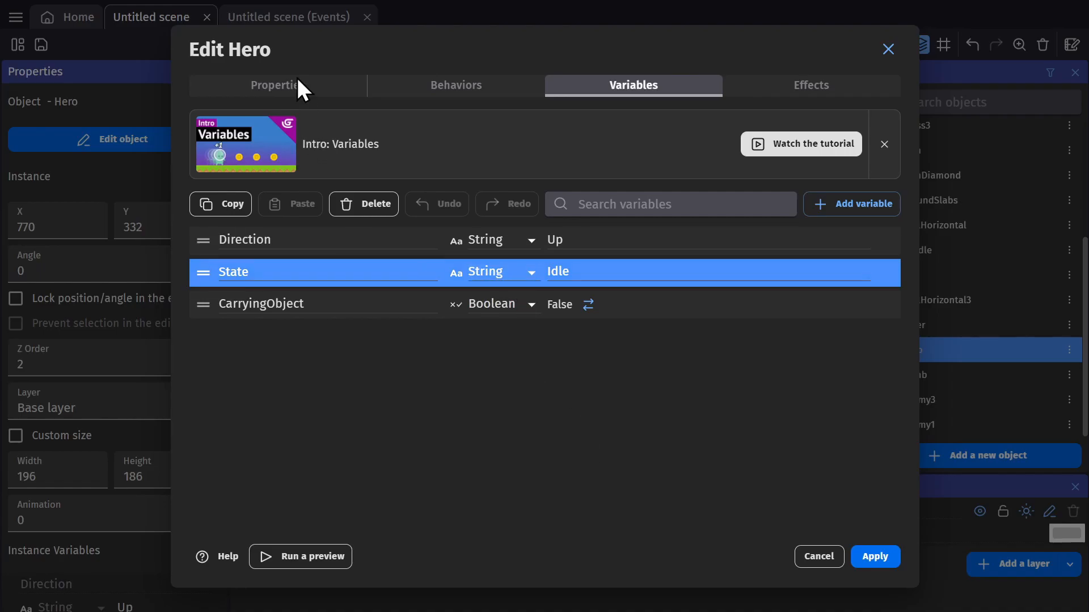
{"action": "left_click", "coordinate": [277, 85]}
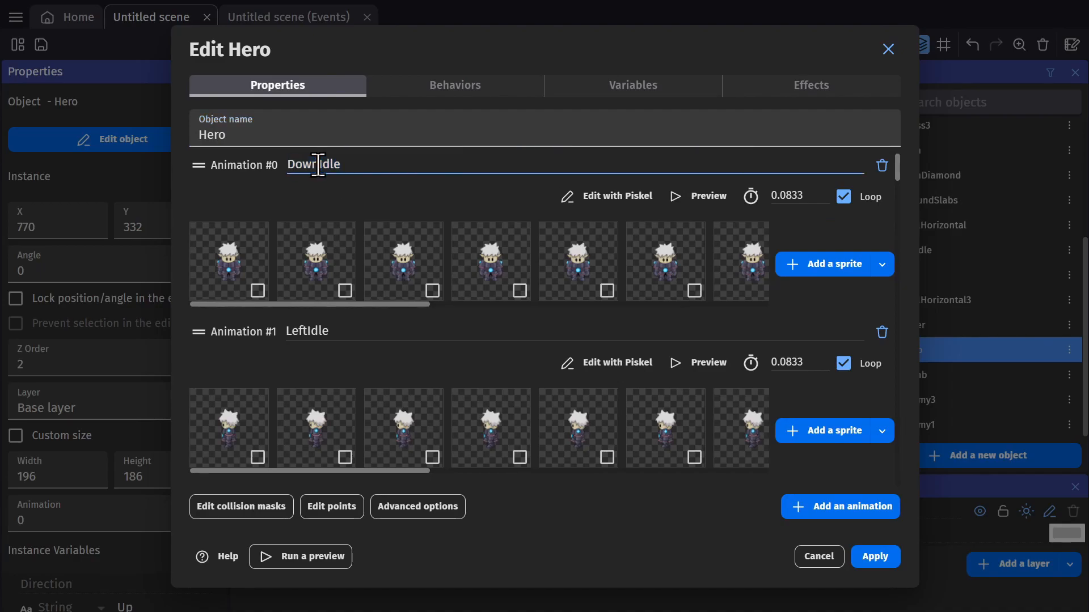
{"action": "double_click", "coordinate": [300, 165]}
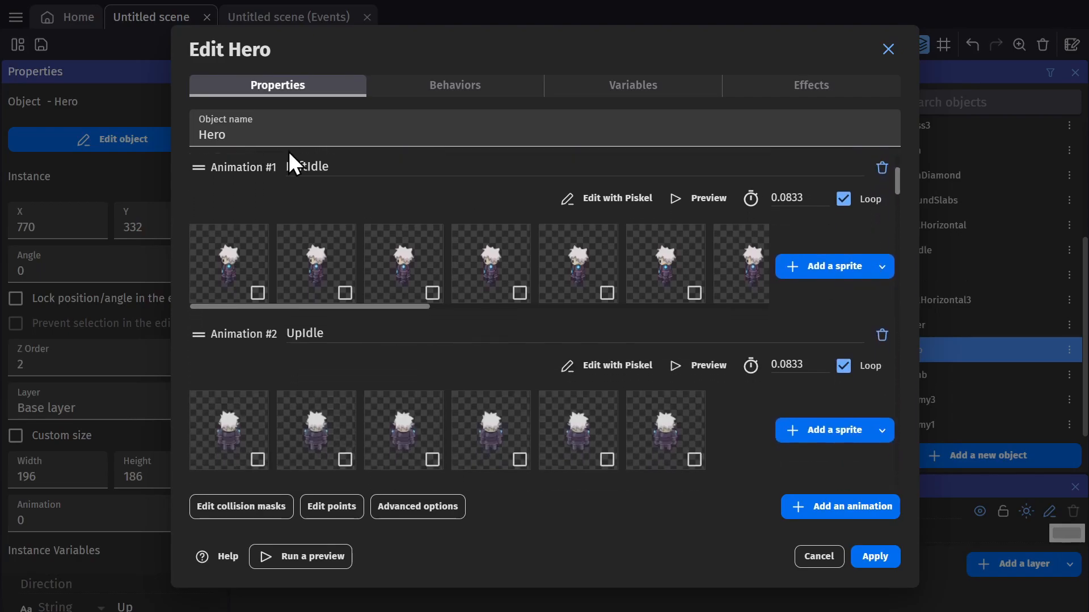
{"action": "scroll", "scroll_direction": "down", "scroll_amount": 3}
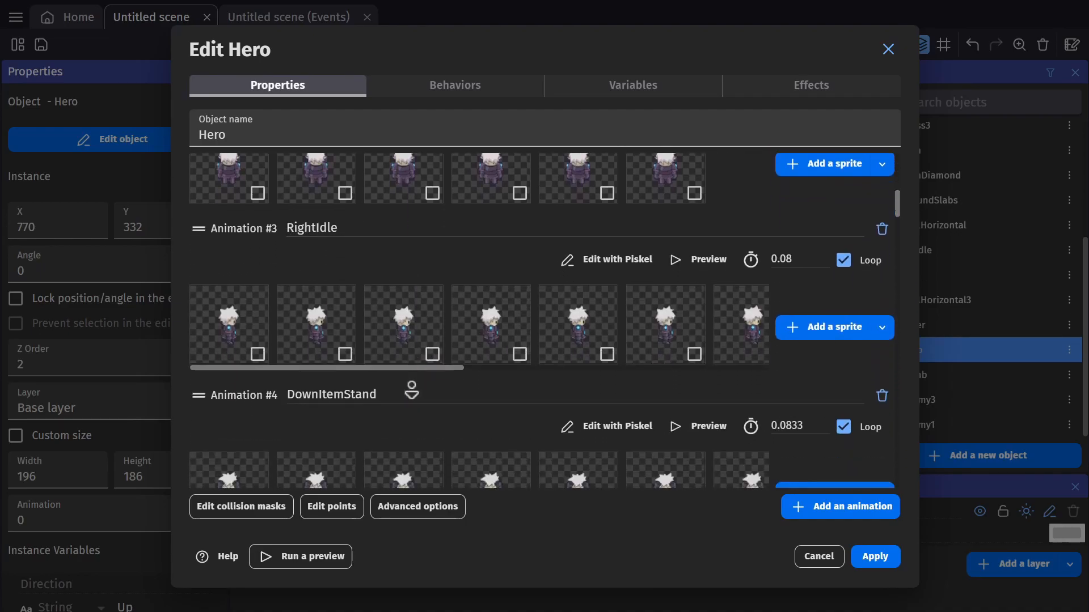
{"action": "scroll", "scroll_direction": "down", "scroll_amount": 3}
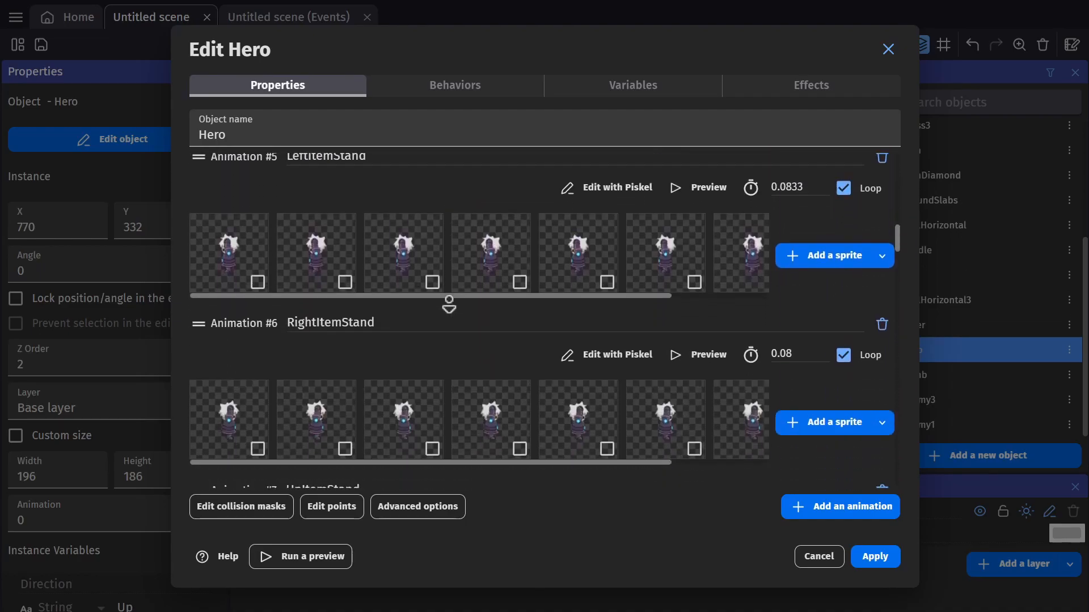
{"action": "scroll", "scroll_direction": "down", "scroll_amount": 3}
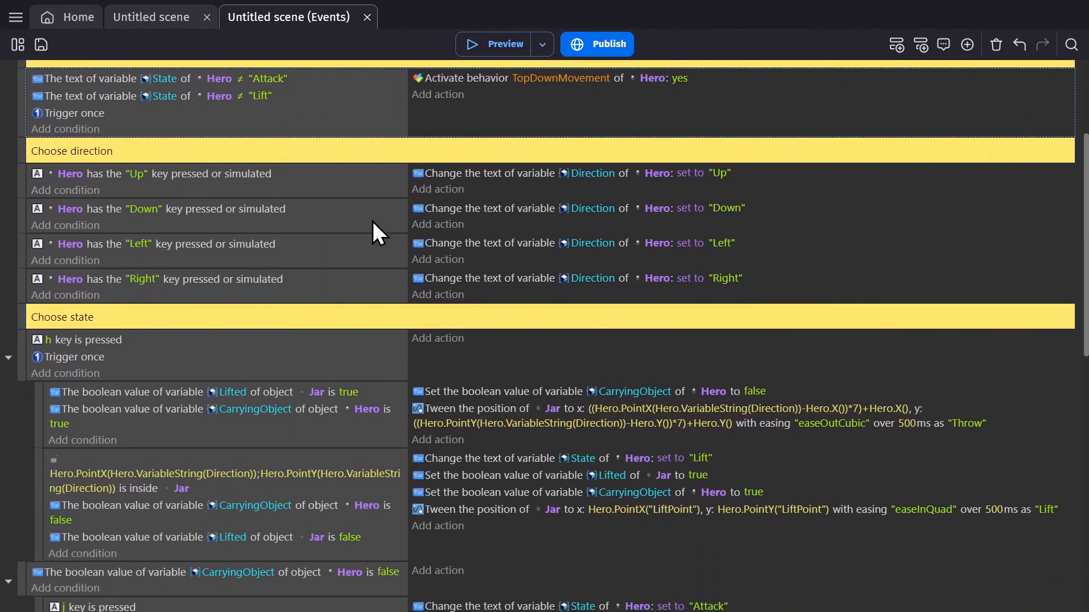
{"action": "mouse_move", "coordinate": [94, 170]}
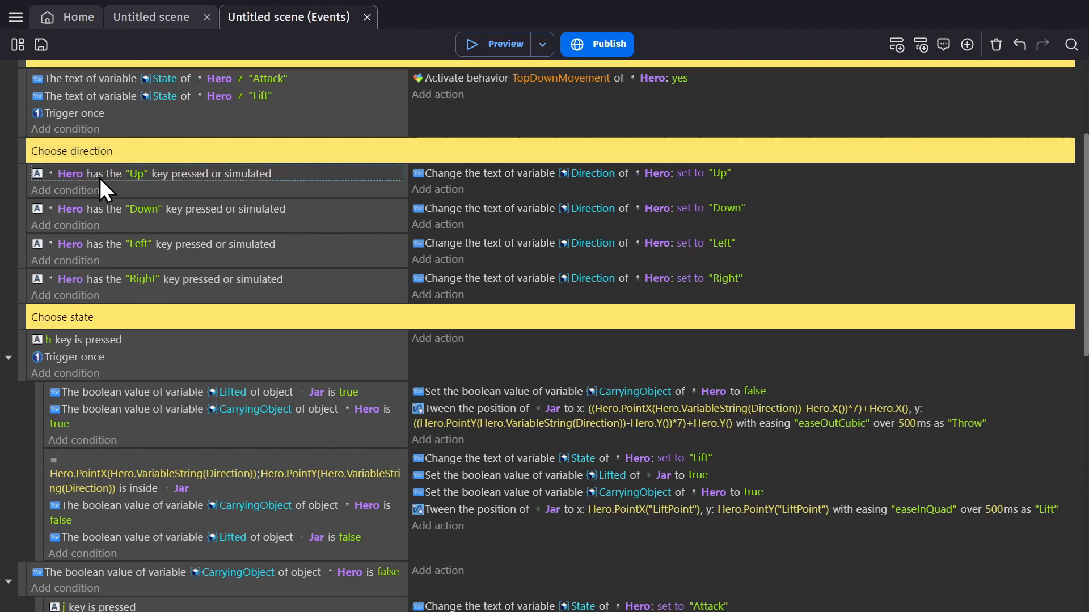
{"action": "mouse_move", "coordinate": [261, 190]}
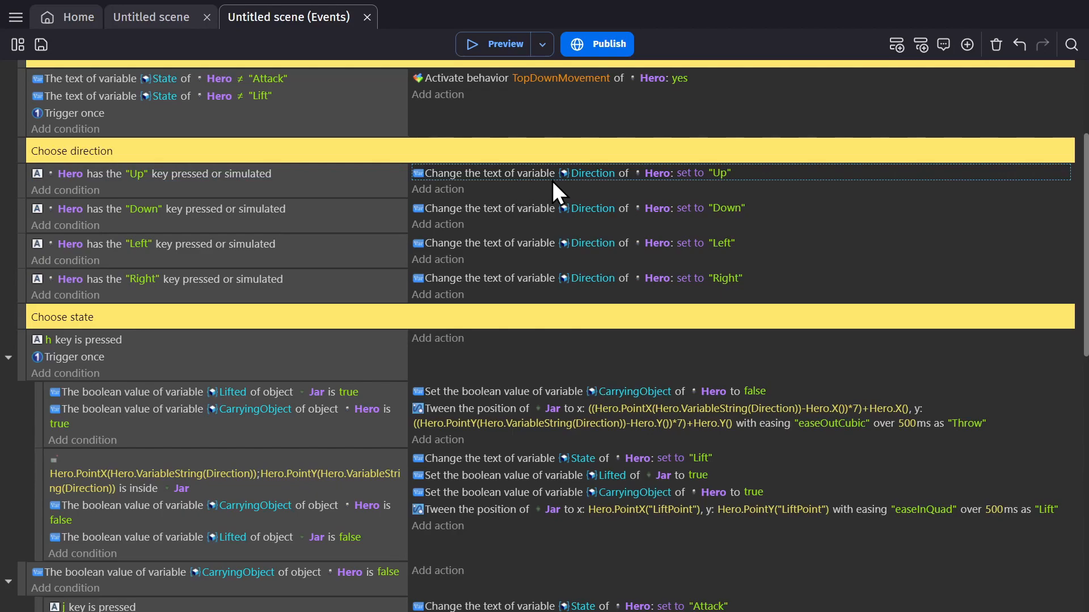
{"action": "mouse_move", "coordinate": [726, 187]}
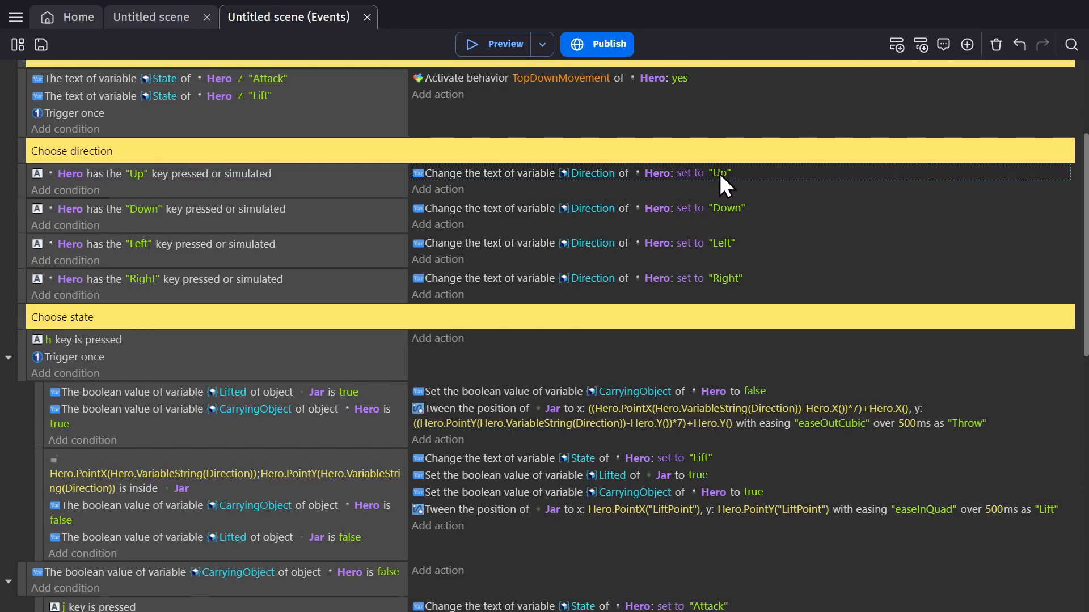
{"action": "mouse_move", "coordinate": [97, 216]}
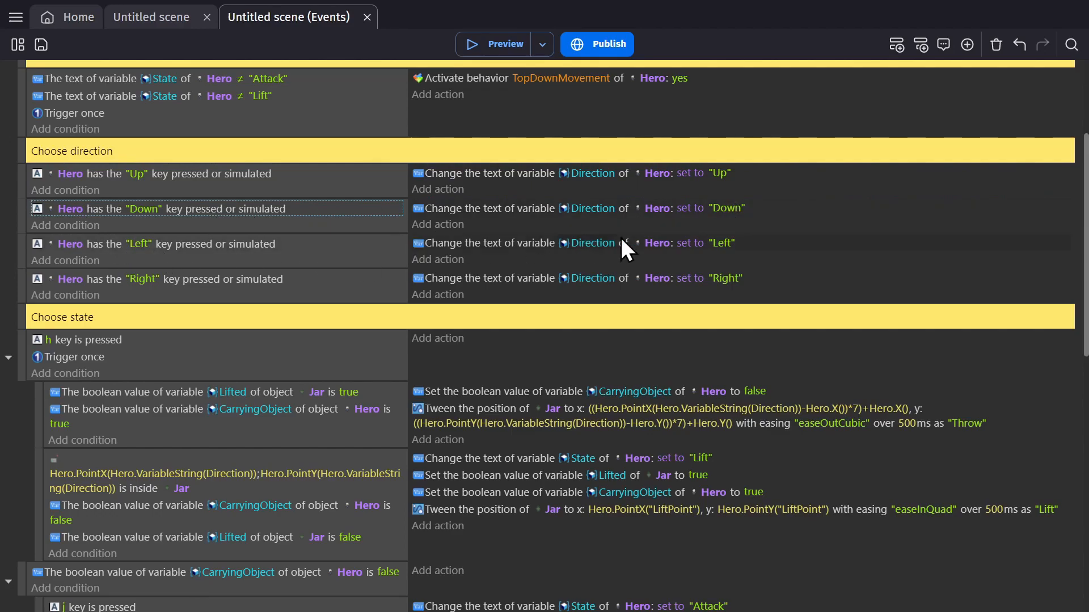
{"action": "mouse_move", "coordinate": [330, 289]}
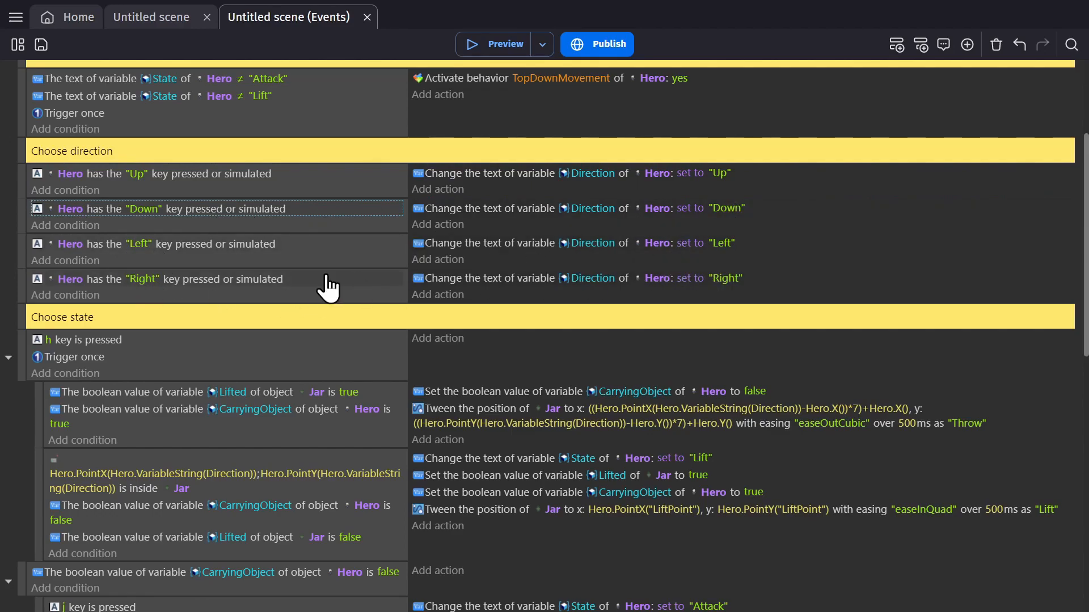
Scroll the event sheet down through the Hero direction and state groups.
{"action": "scroll", "scroll_direction": "down", "scroll_amount": 3}
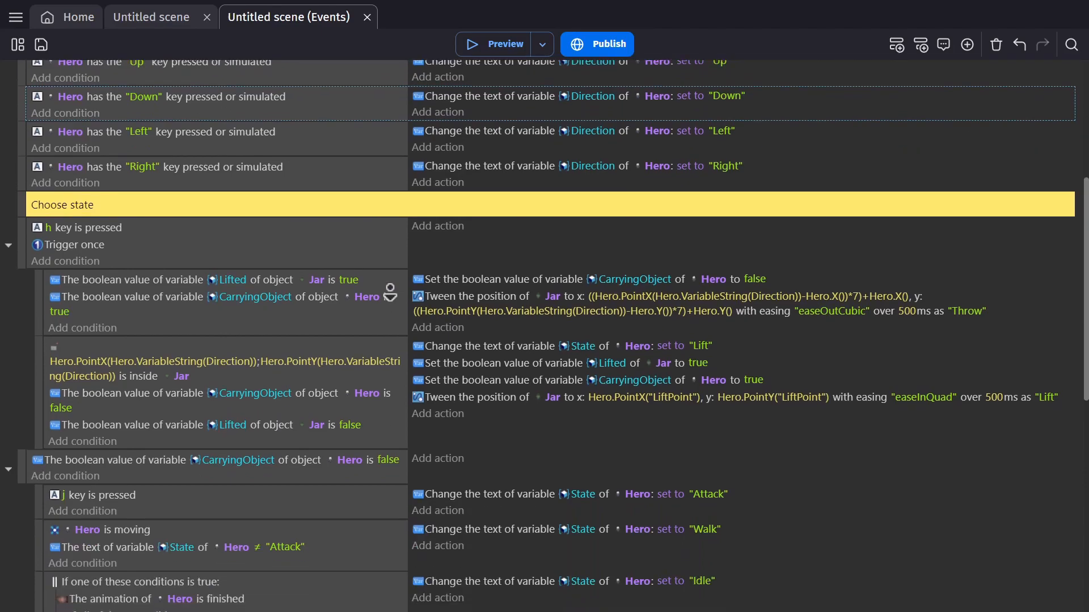
{"action": "scroll", "scroll_direction": "down", "scroll_amount": 3}
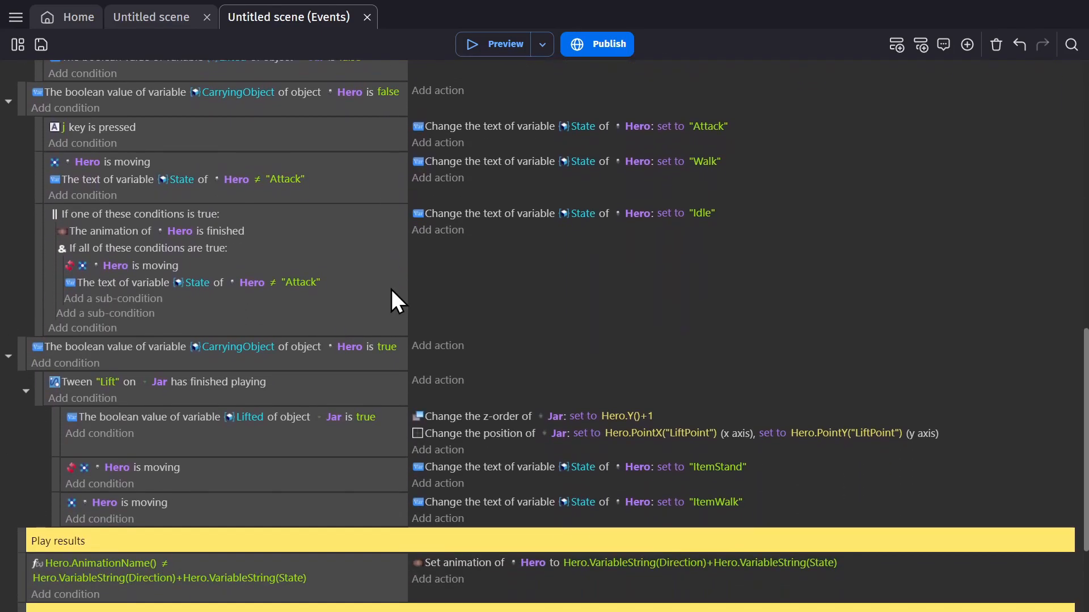
{"action": "scroll", "scroll_direction": "down", "scroll_amount": 3}
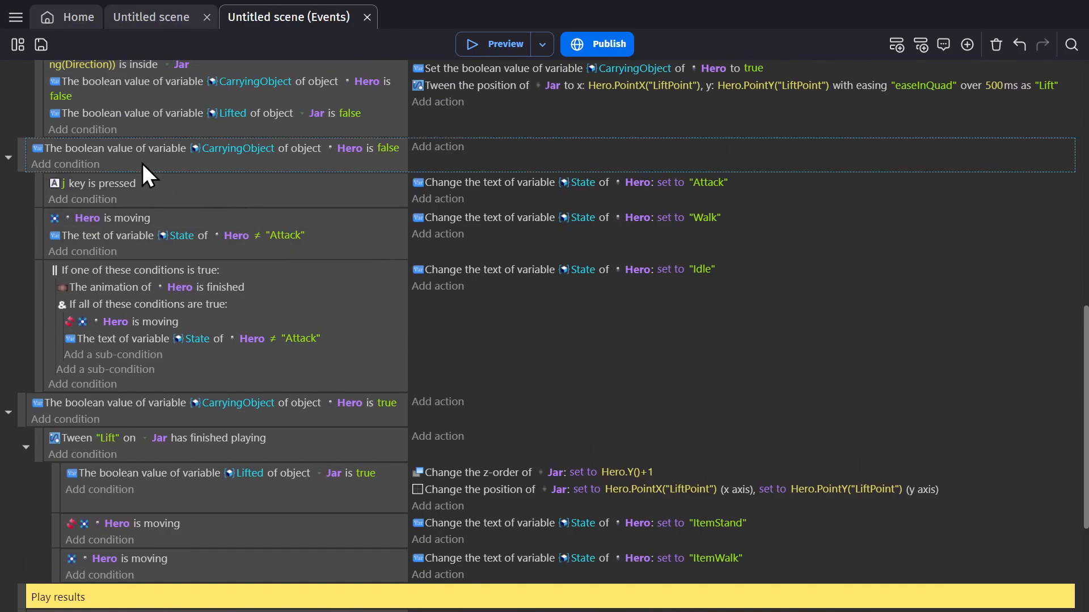
{"action": "mouse_move", "coordinate": [121, 156]}
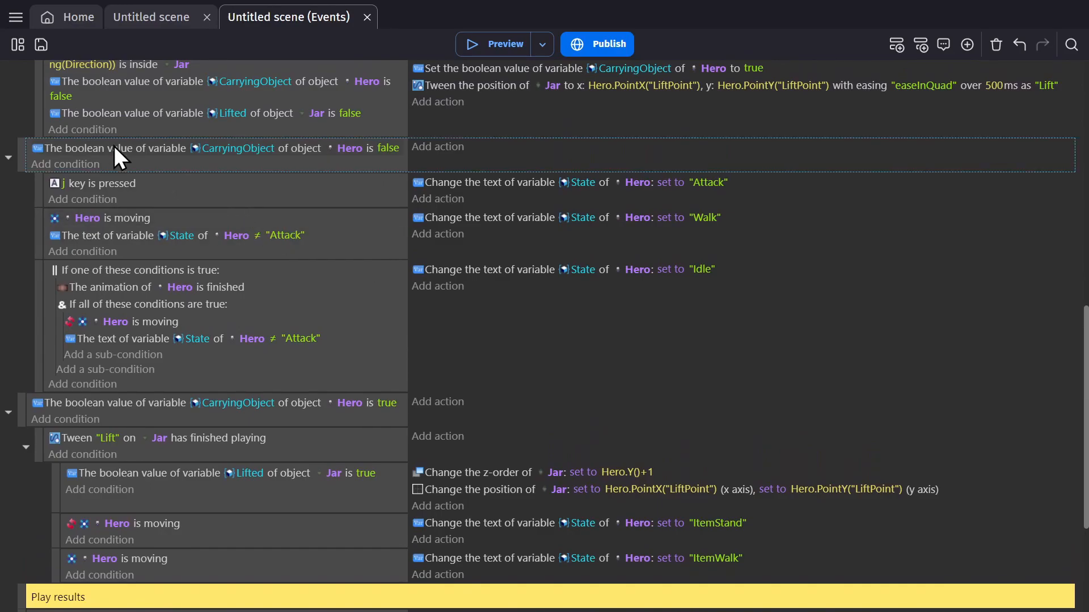
{"action": "mouse_move", "coordinate": [308, 157]}
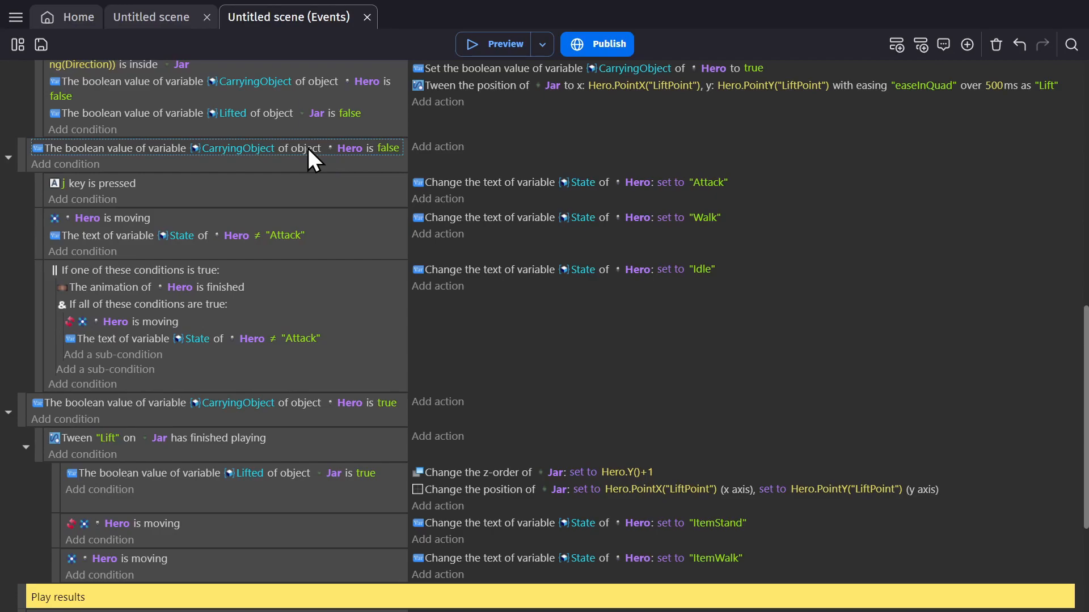
{"action": "mouse_move", "coordinate": [401, 159]}
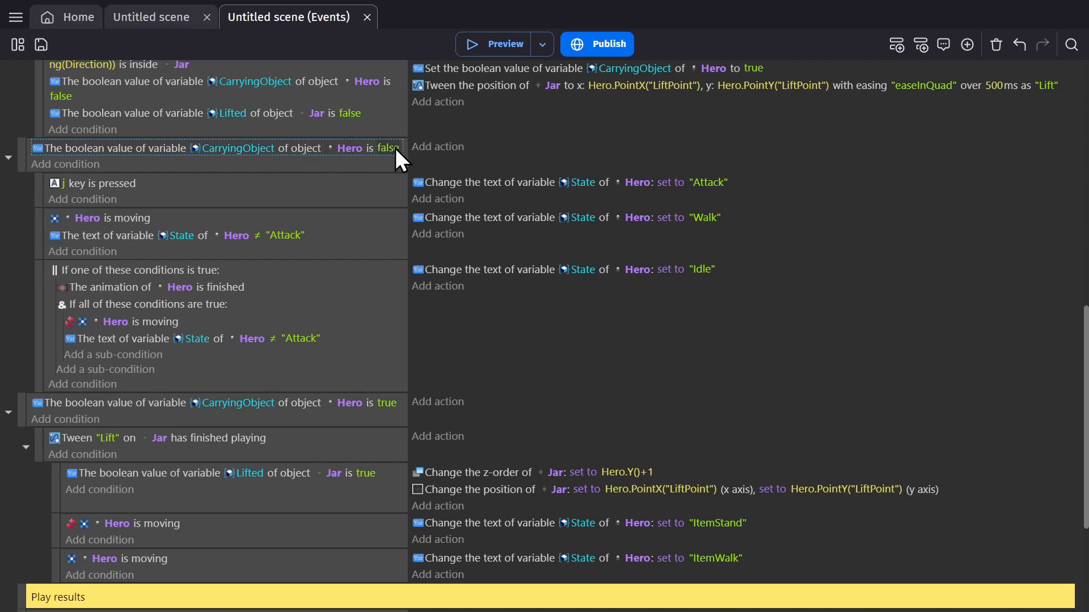
{"action": "mouse_move", "coordinate": [171, 161]}
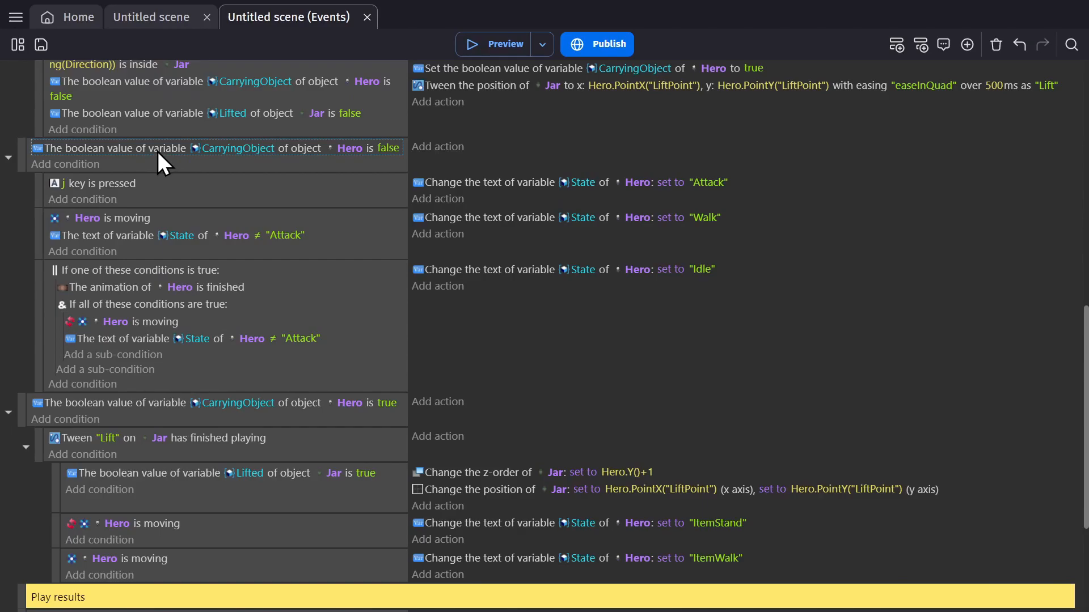
{"action": "mouse_move", "coordinate": [118, 222]}
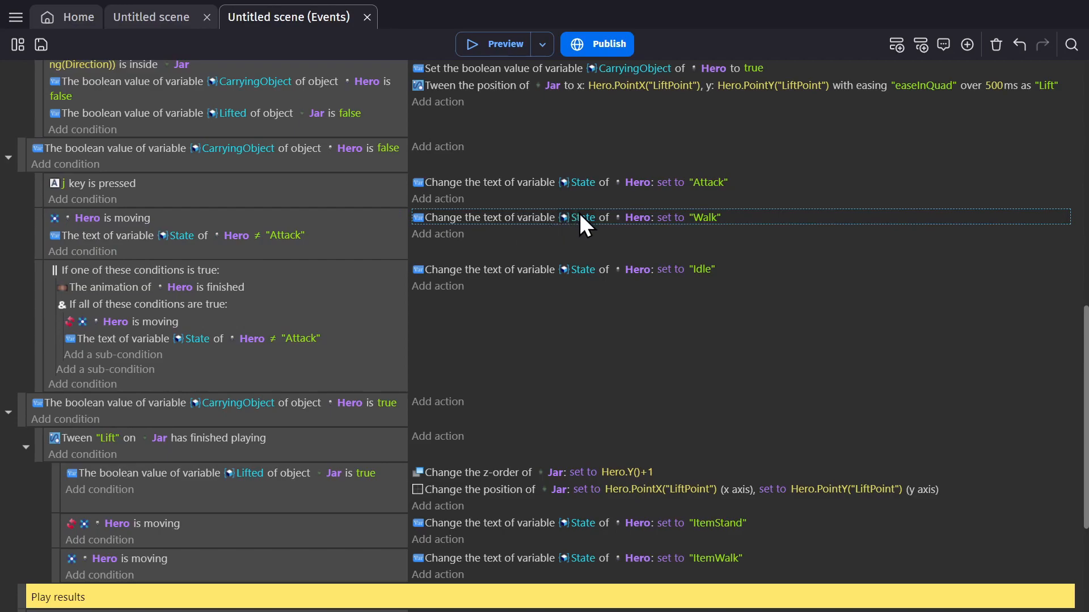
{"action": "mouse_move", "coordinate": [712, 229]}
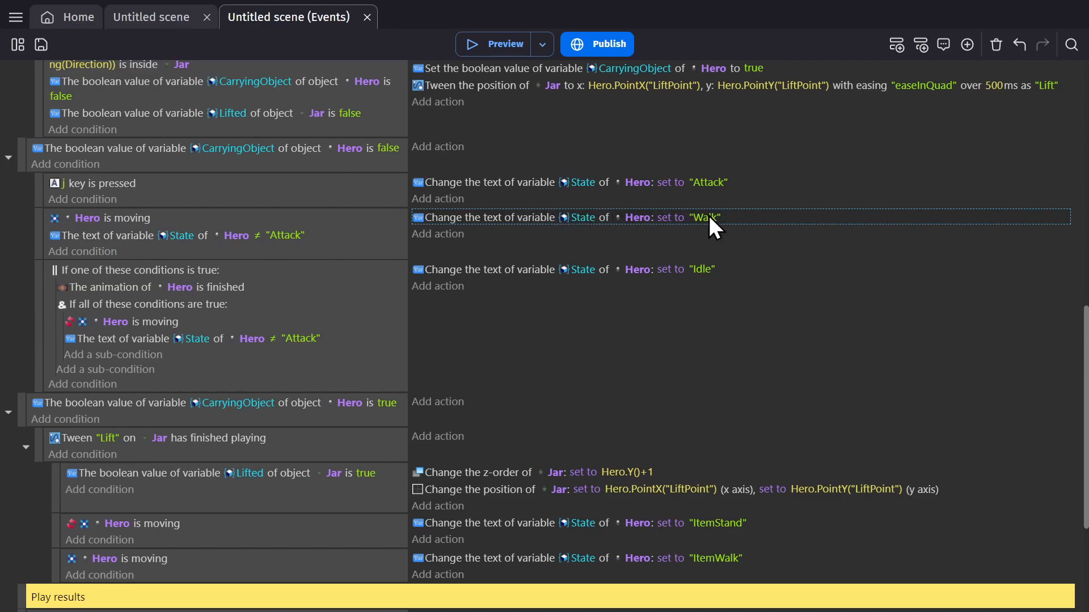
{"action": "mouse_move", "coordinate": [253, 270]}
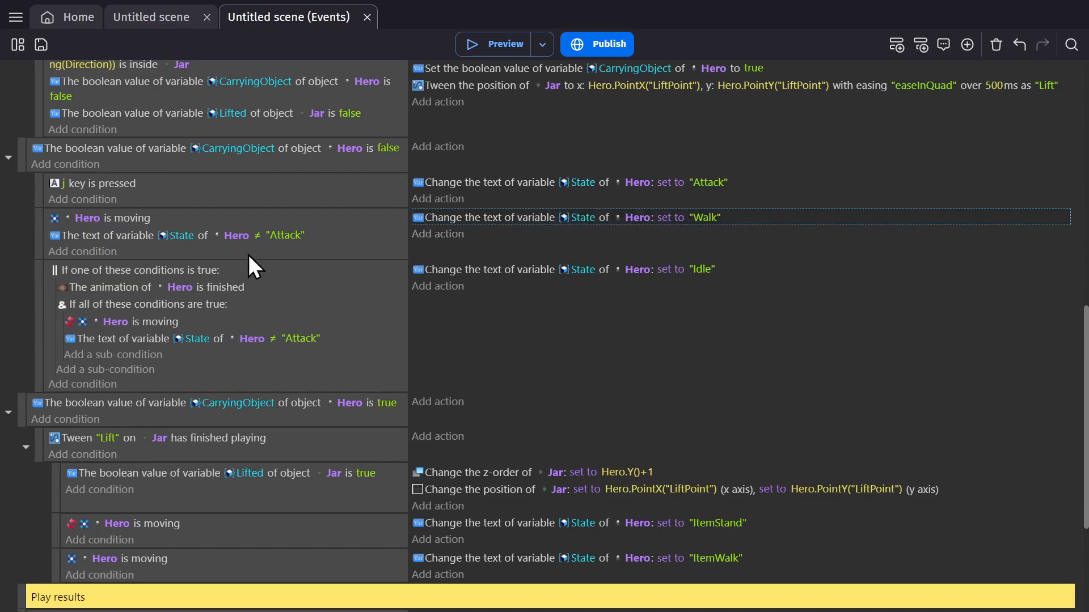
{"action": "left_click", "coordinate": [139, 321]}
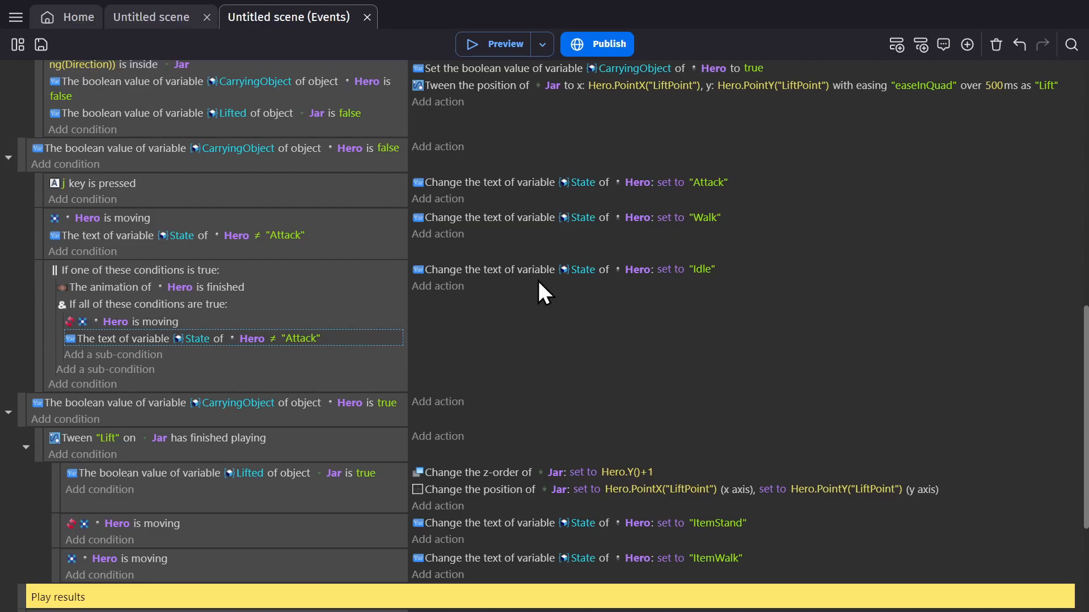
{"action": "left_click", "coordinate": [563, 269]}
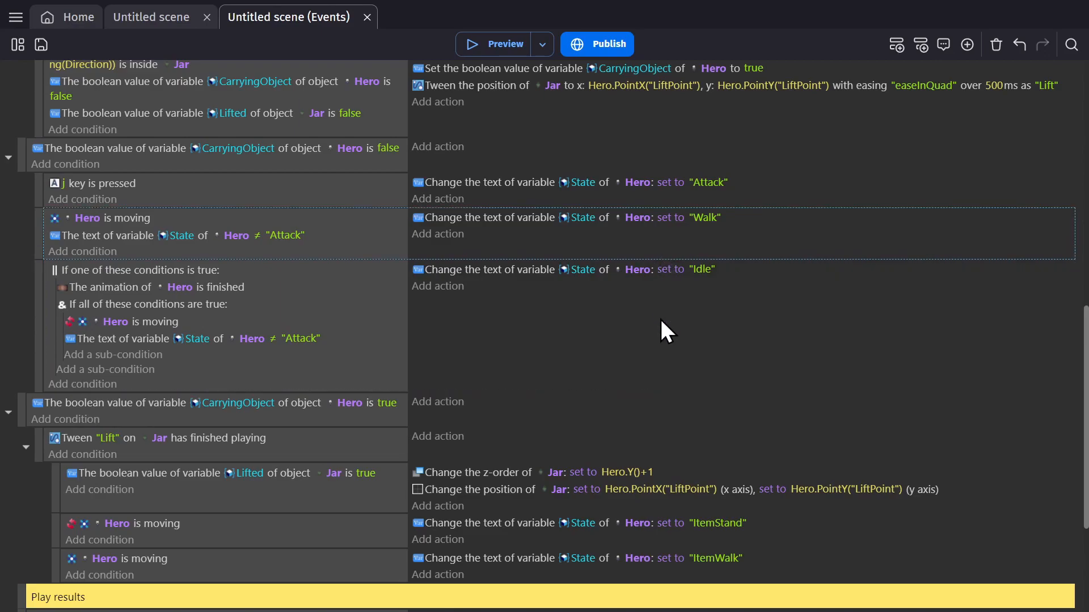
Edit the Play results condition's first string expression, Hero.AnimationName().
{"action": "scroll", "scroll_direction": "down", "scroll_amount": 3}
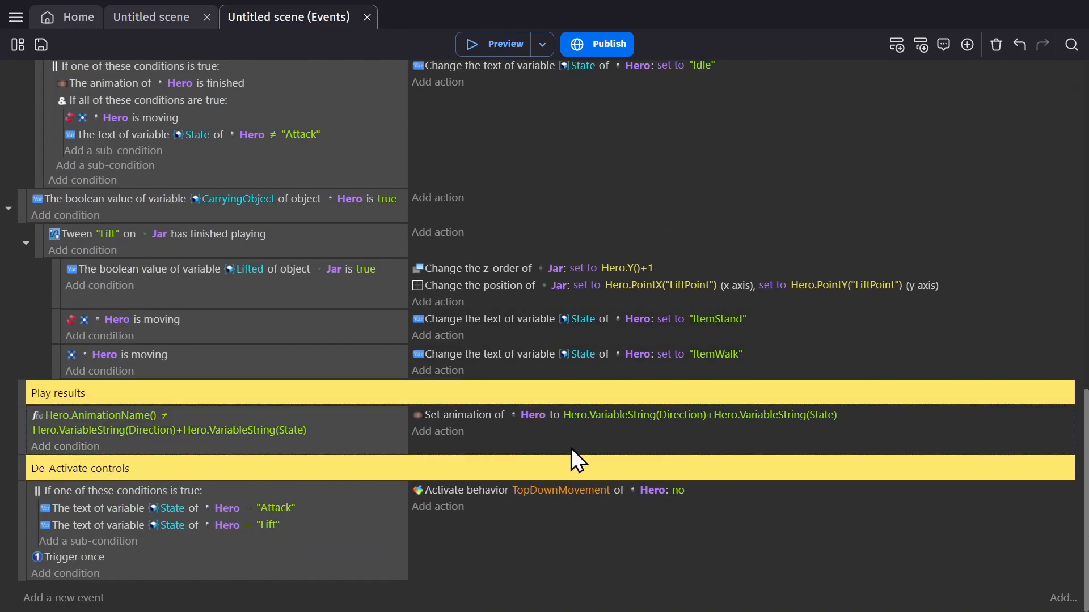
{"action": "left_click", "coordinate": [105, 423]}
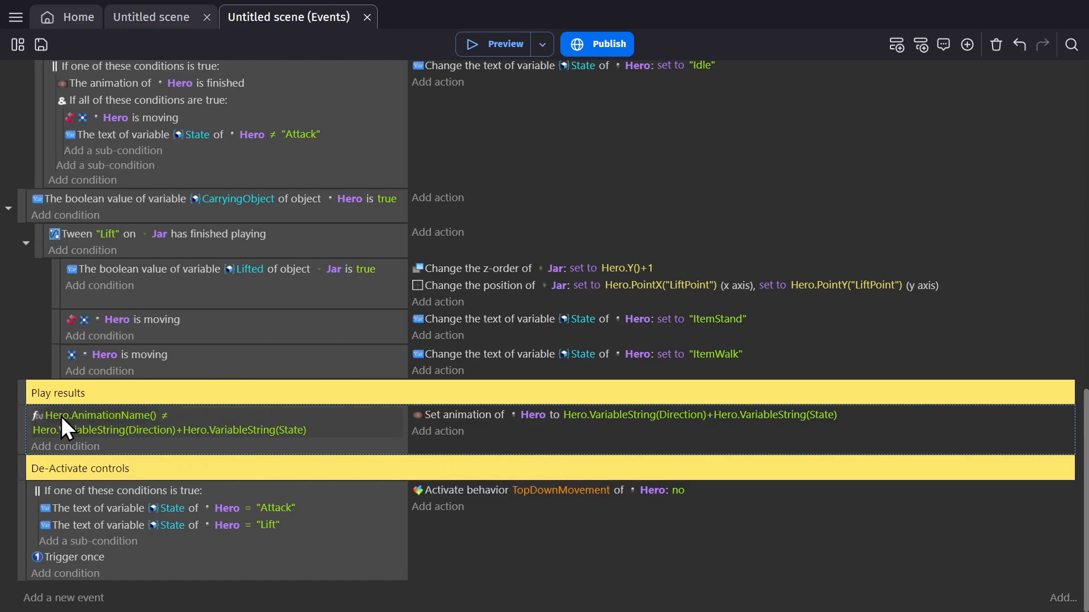
{"action": "left_click", "coordinate": [101, 415]}
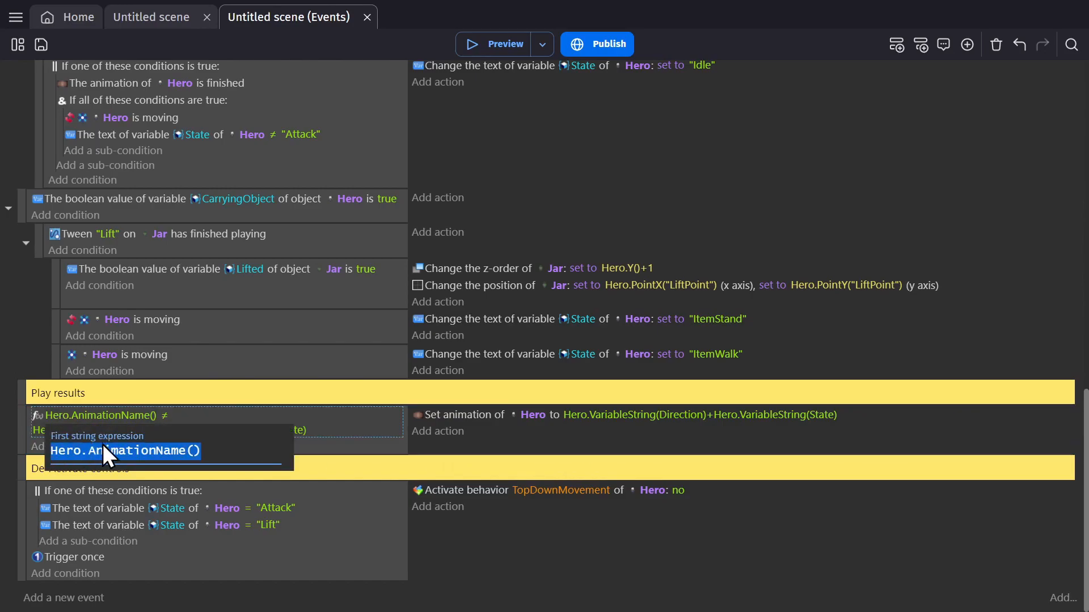